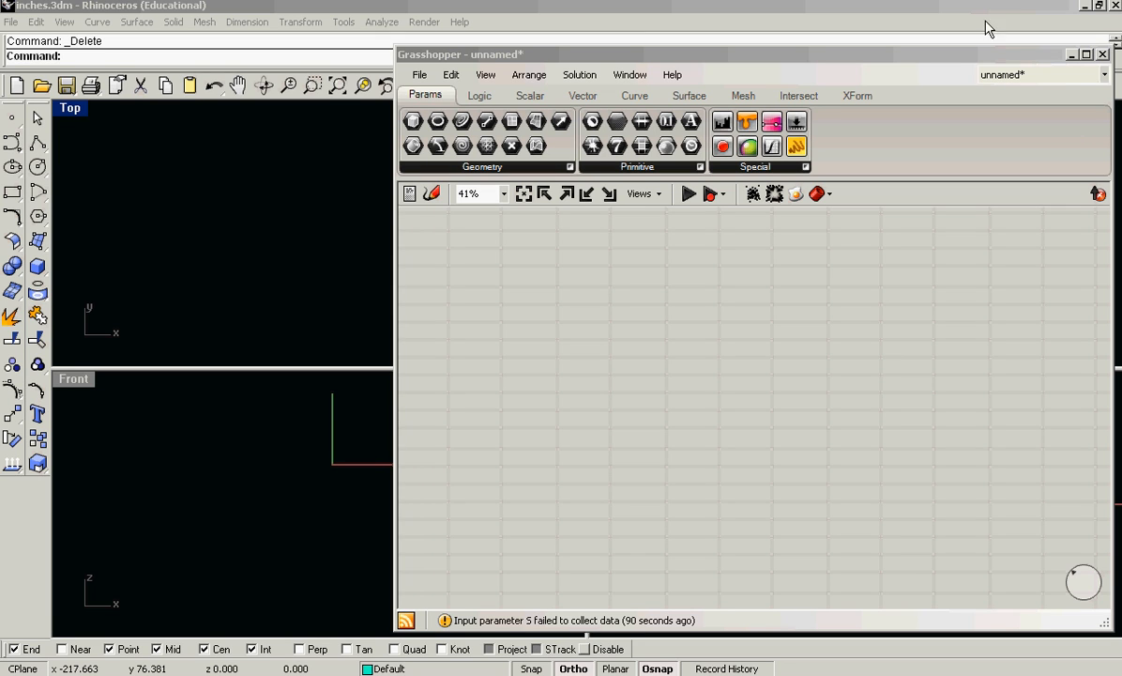
mouse_move(1112, 417)
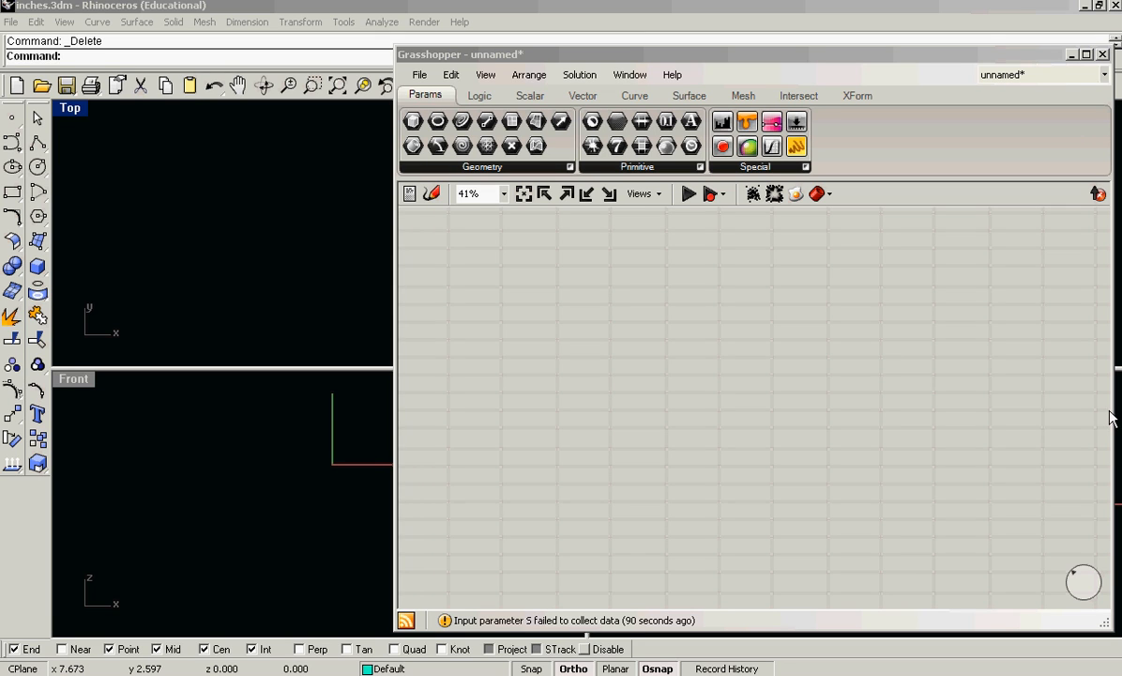
mouse_move(655, 301)
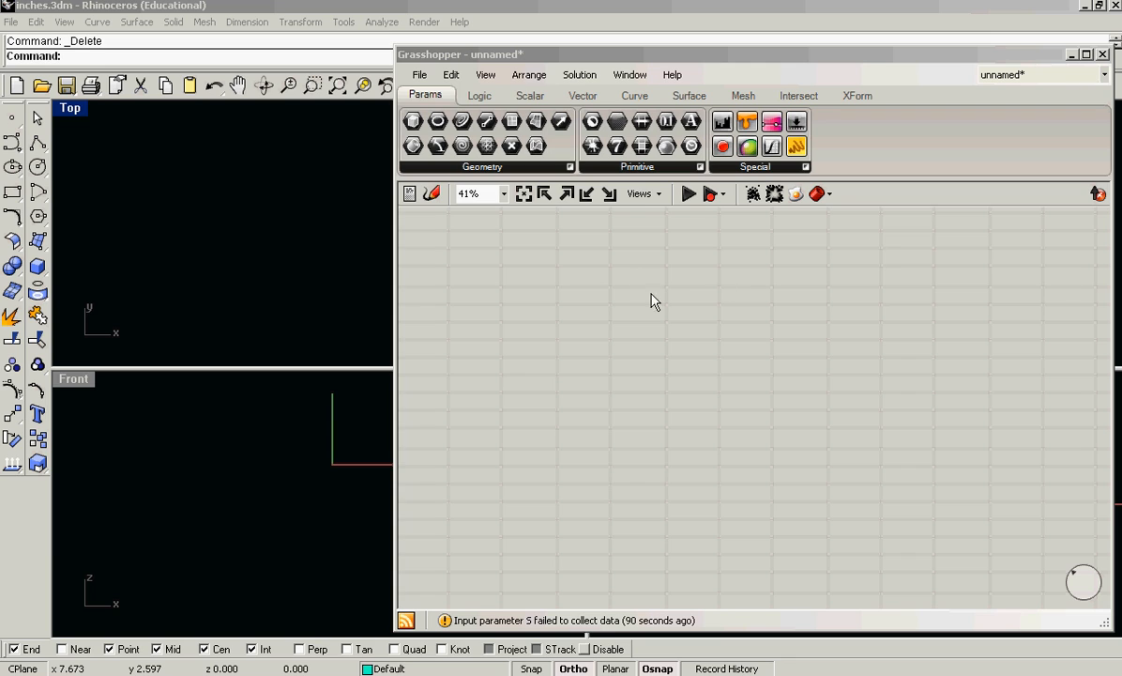
mouse_move(572, 171)
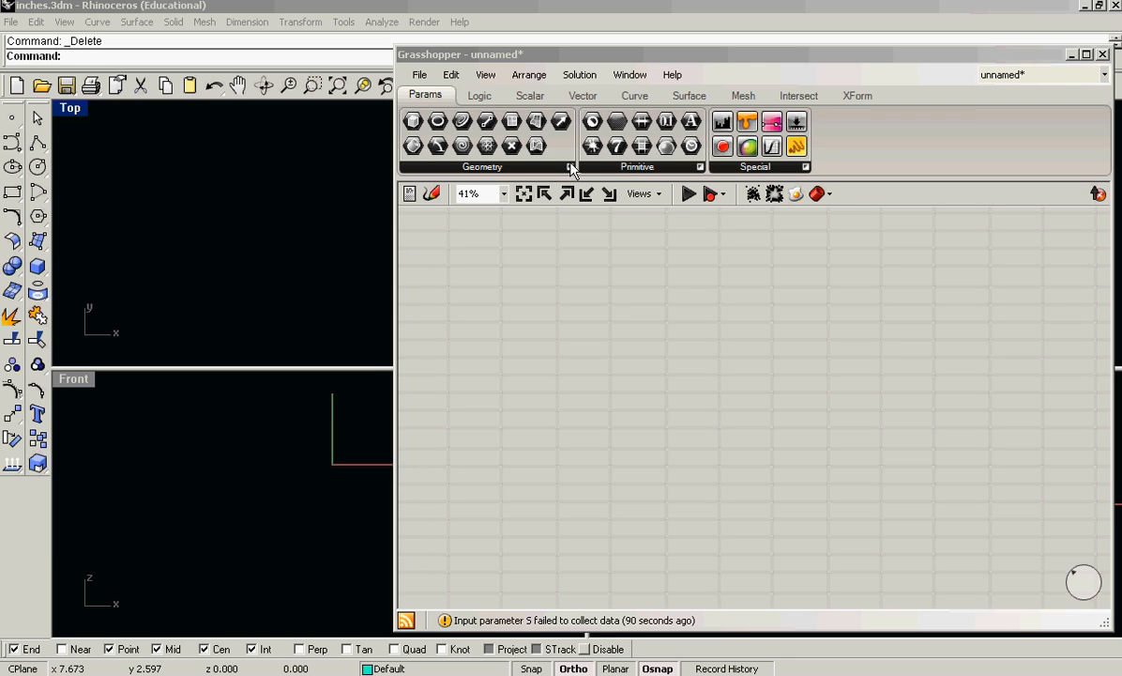
mouse_move(610, 214)
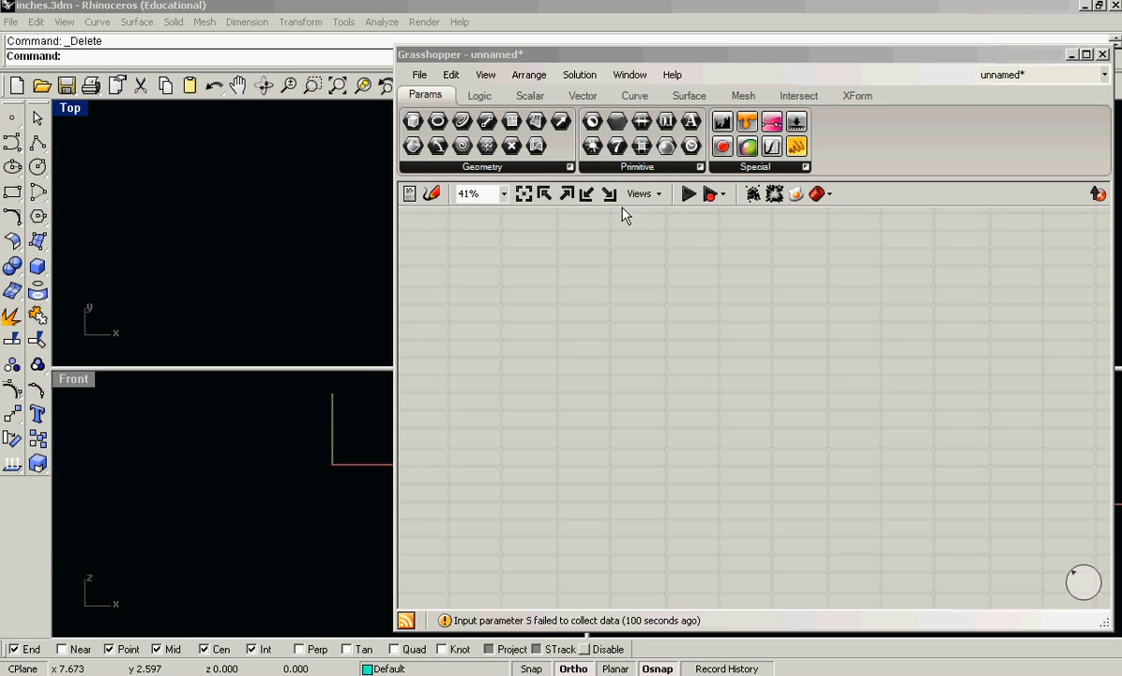
mouse_move(526, 170)
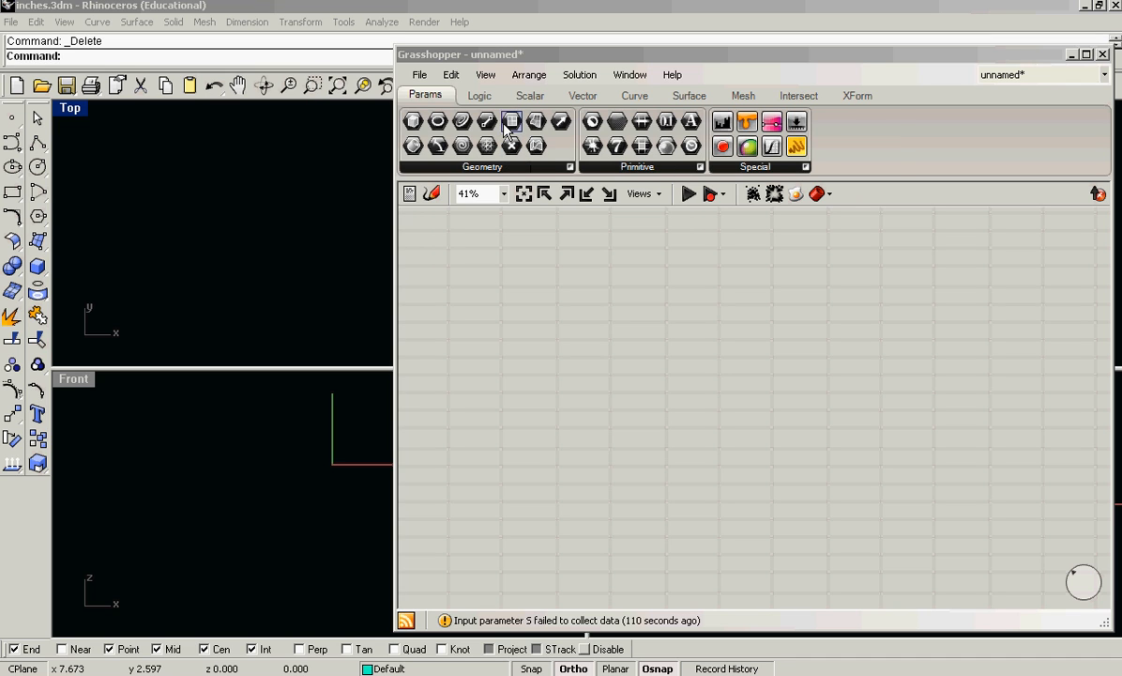
Place a Series component from the Logic Sets list onto the canvas
left_click(480, 94)
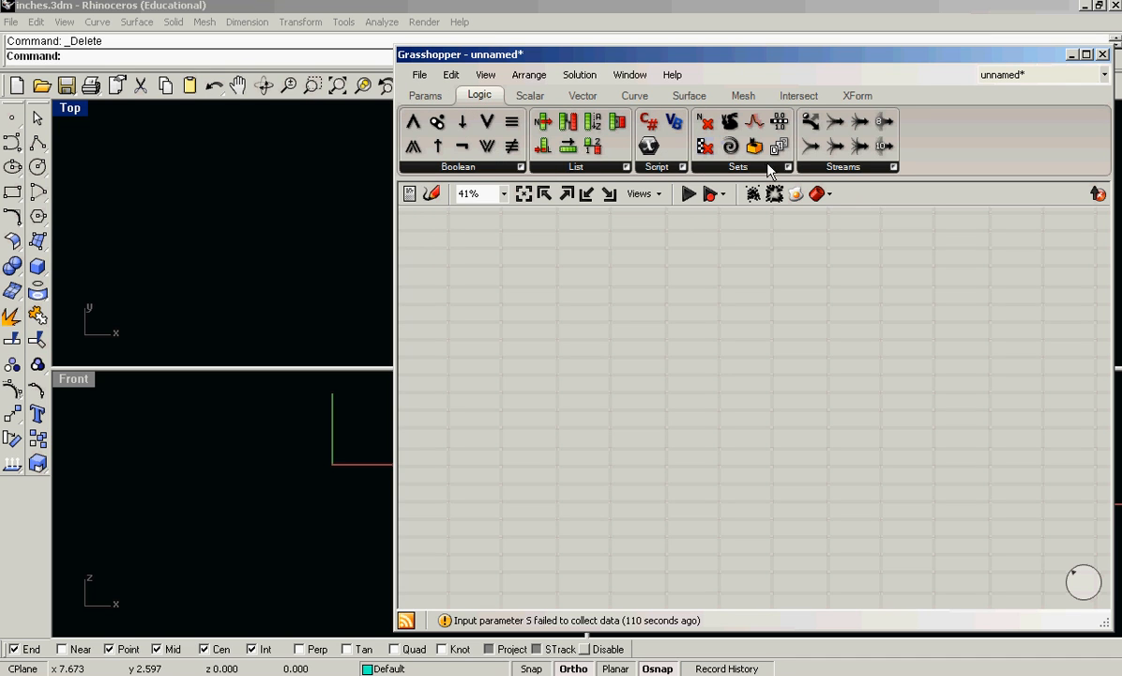
left_click(788, 166)
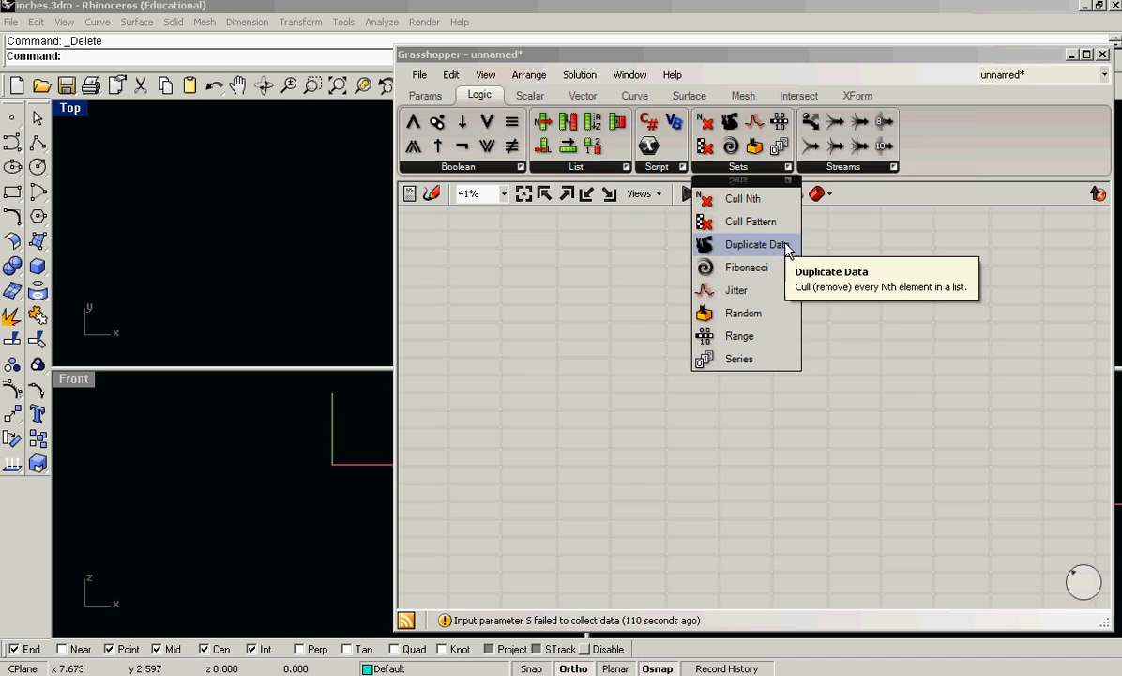
left_click(758, 244)
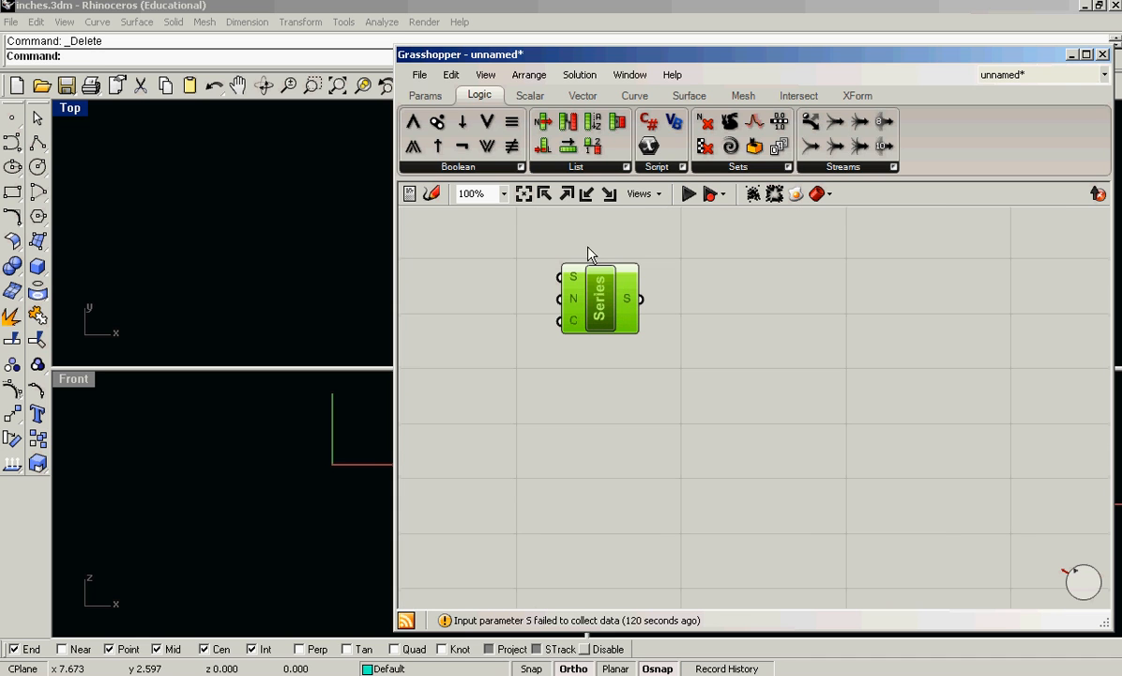
Place a Point XYZ component from the Vector Point list onto the canvas
left_click(425, 95)
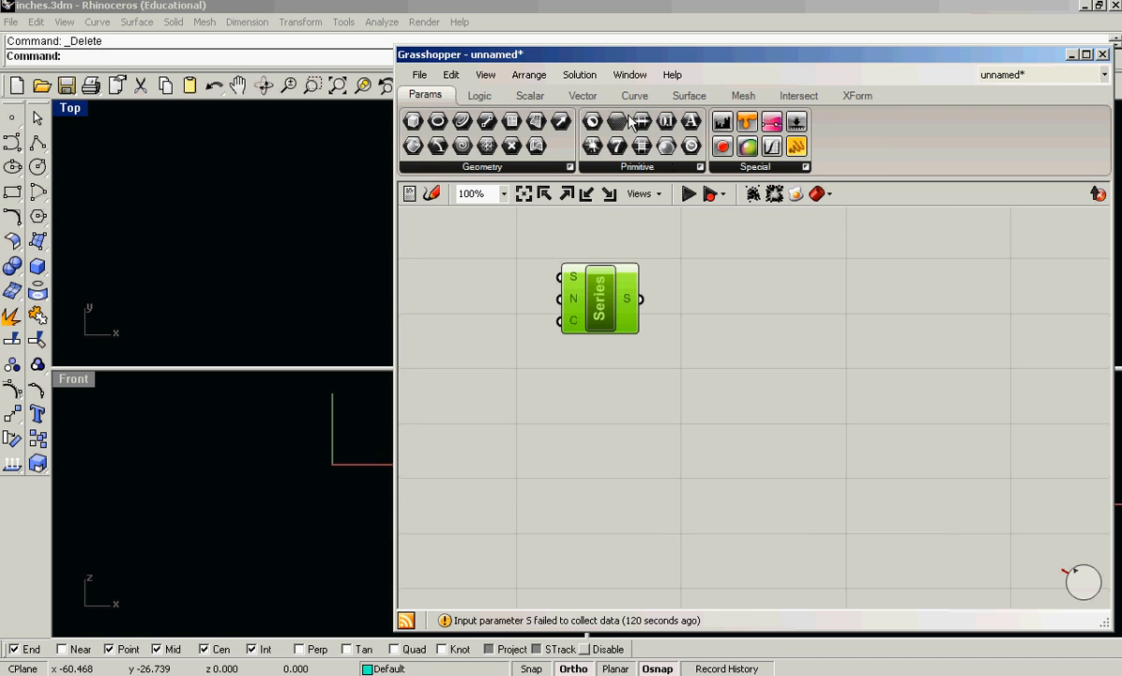
left_click(581, 95)
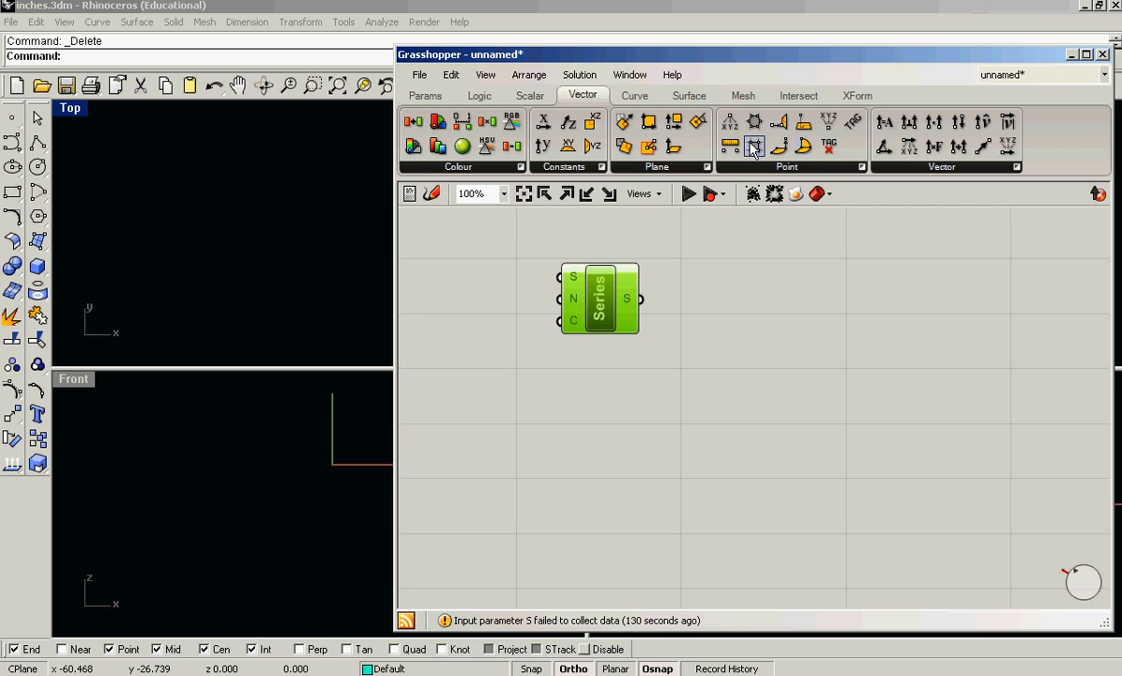
left_click(754, 145)
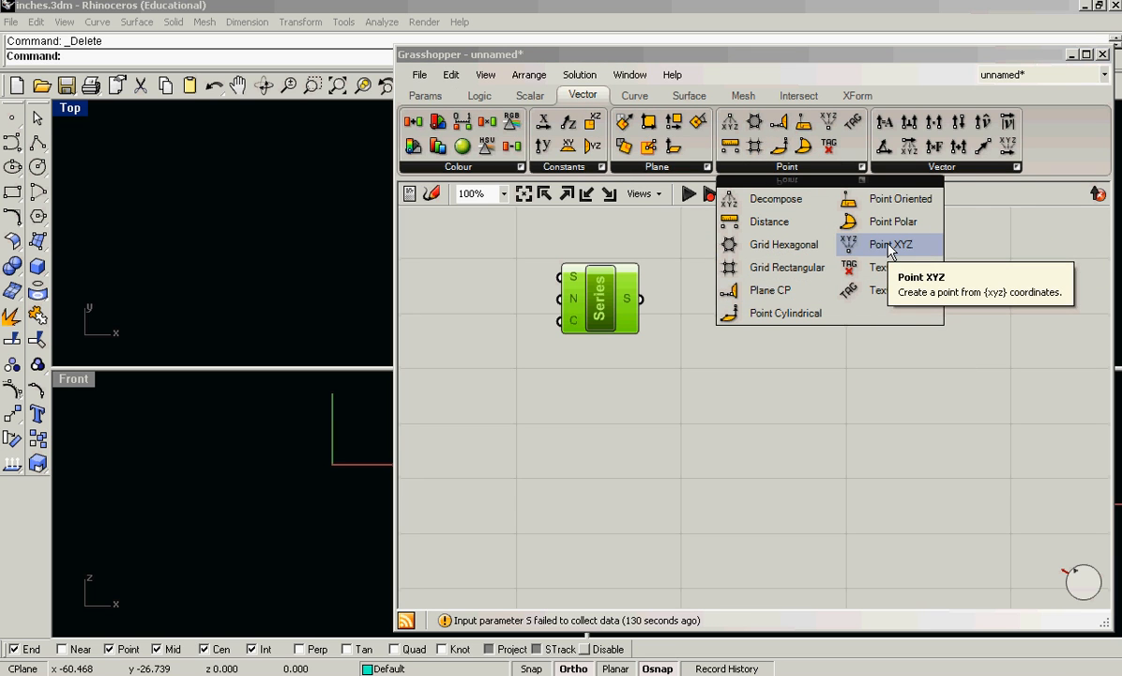
left_click(890, 244)
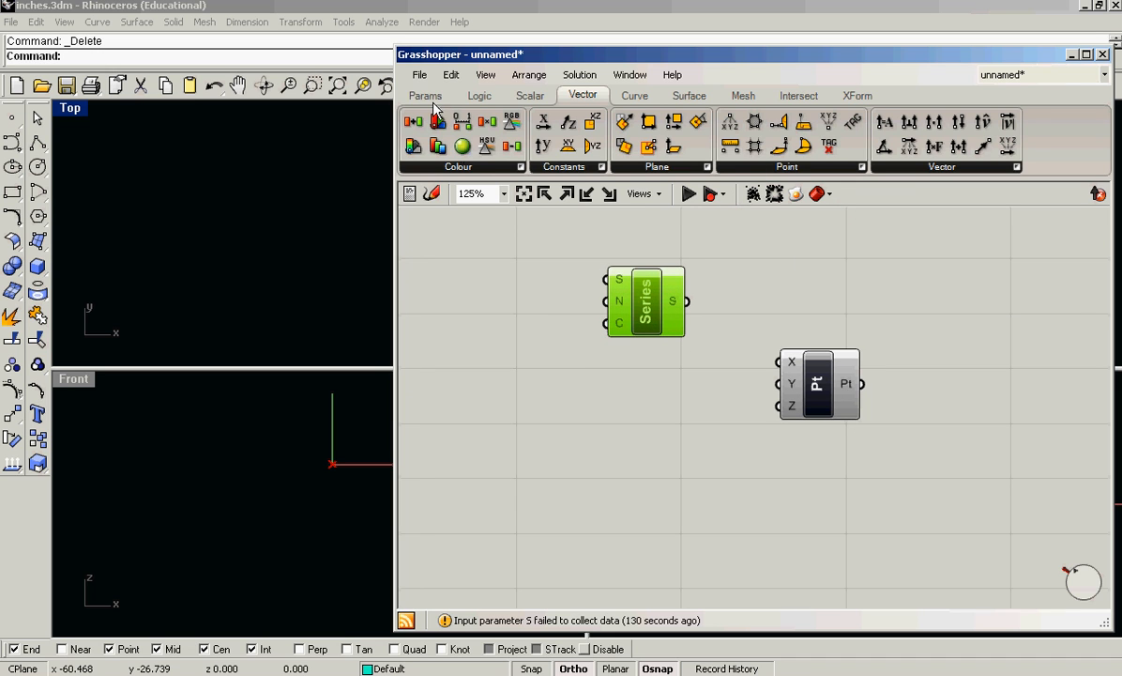
Add a floating parameter and rename it XPointsNum
left_click(425, 95)
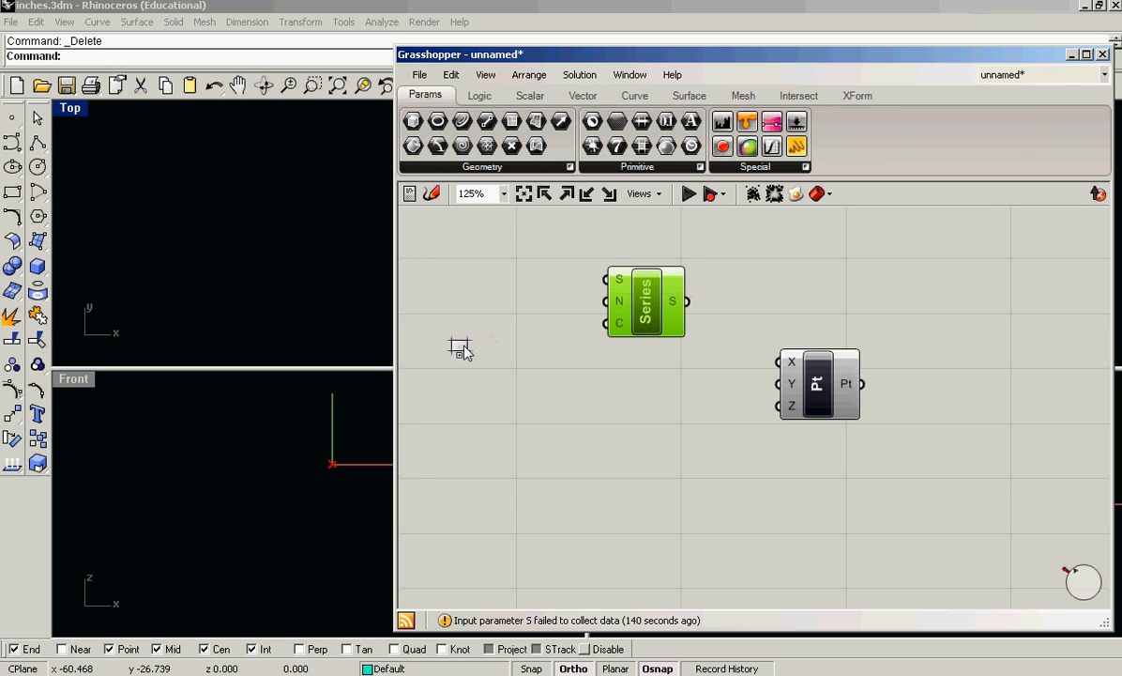
right_click(460, 343)
type("XPoints")
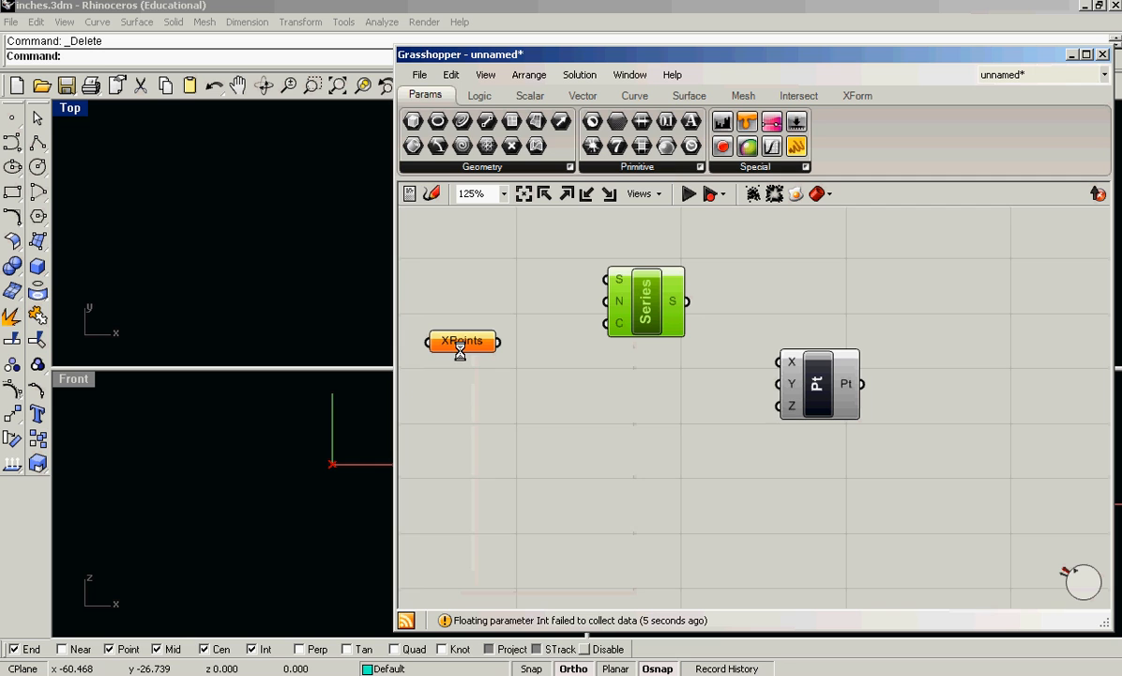
right_click(461, 341)
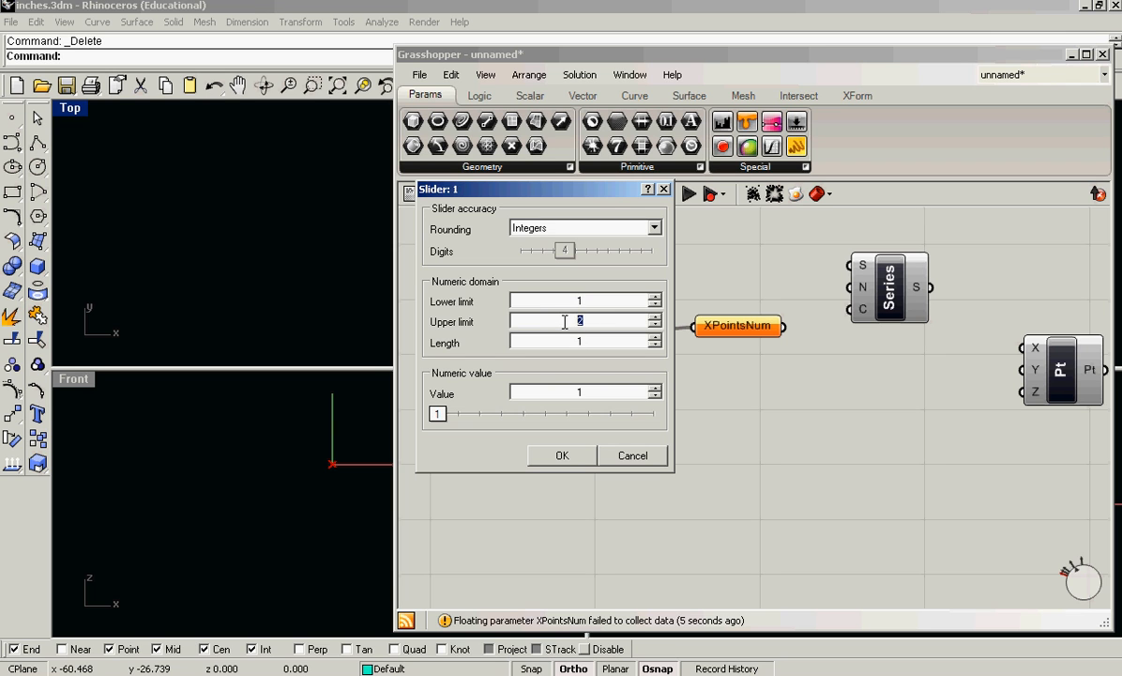
Set the integer slider's upper limit and duplicate the XPointsNum slider chain
left_click(562, 455)
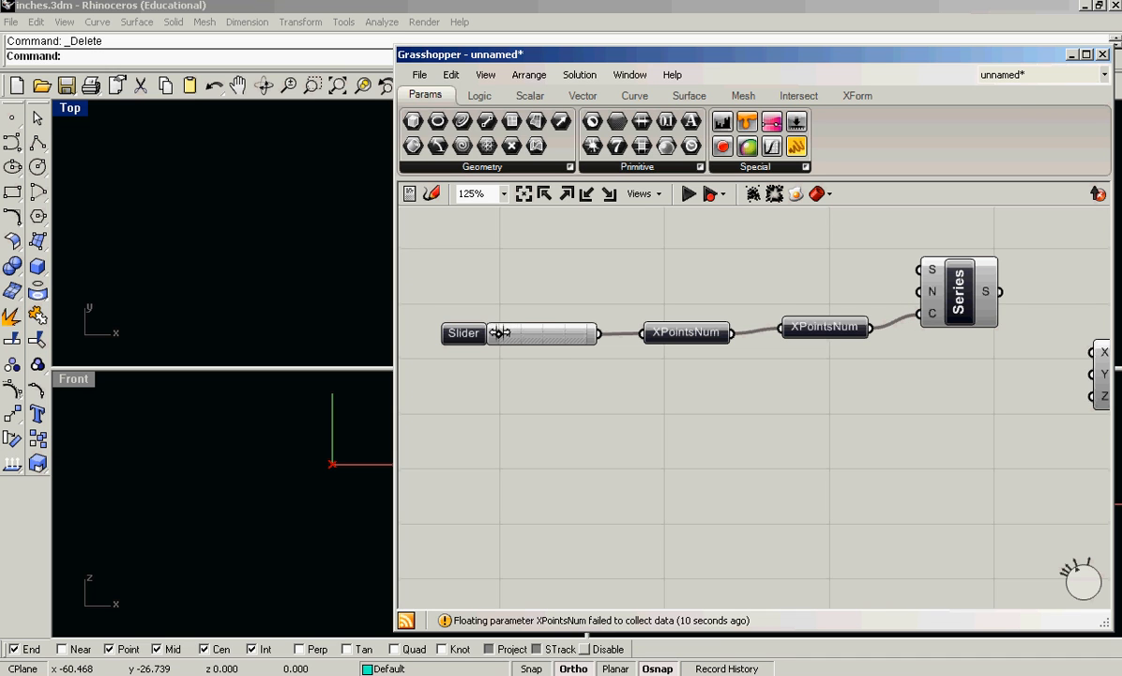
mouse_move(997, 291)
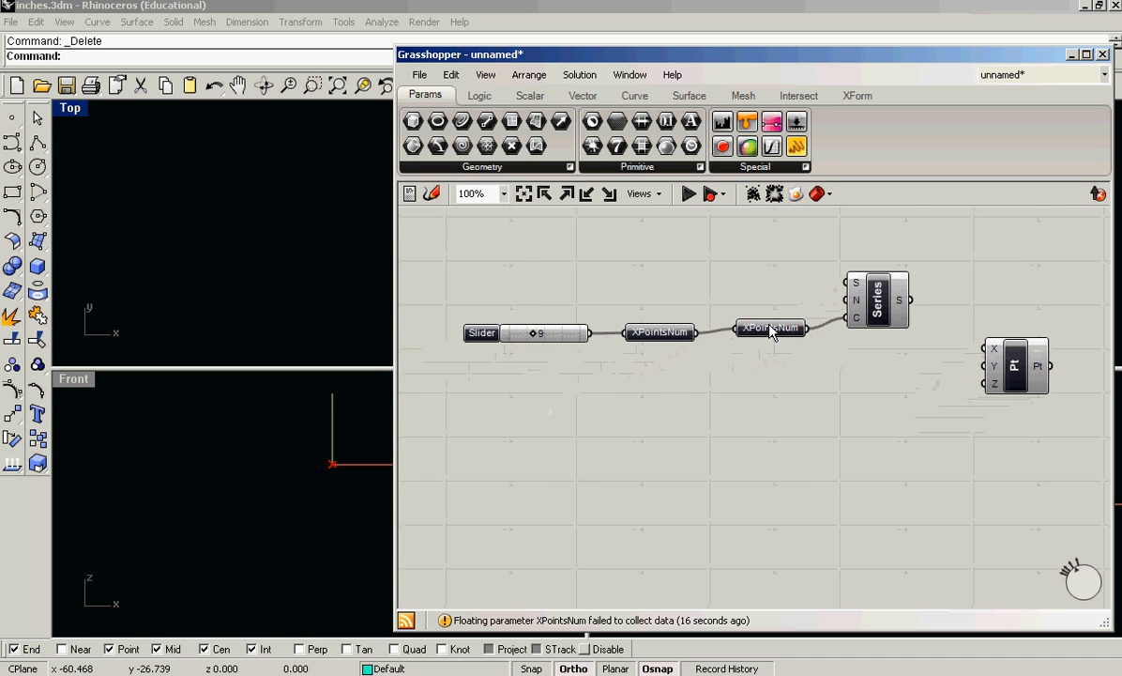
left_click(771, 330)
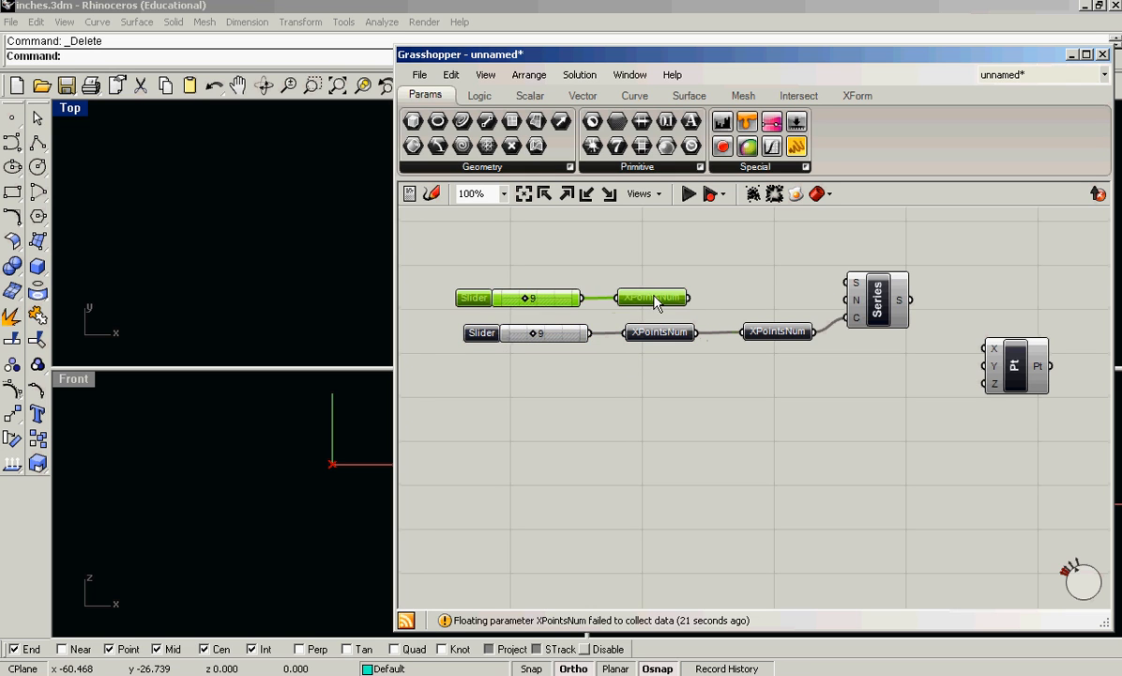
right_click(652, 298)
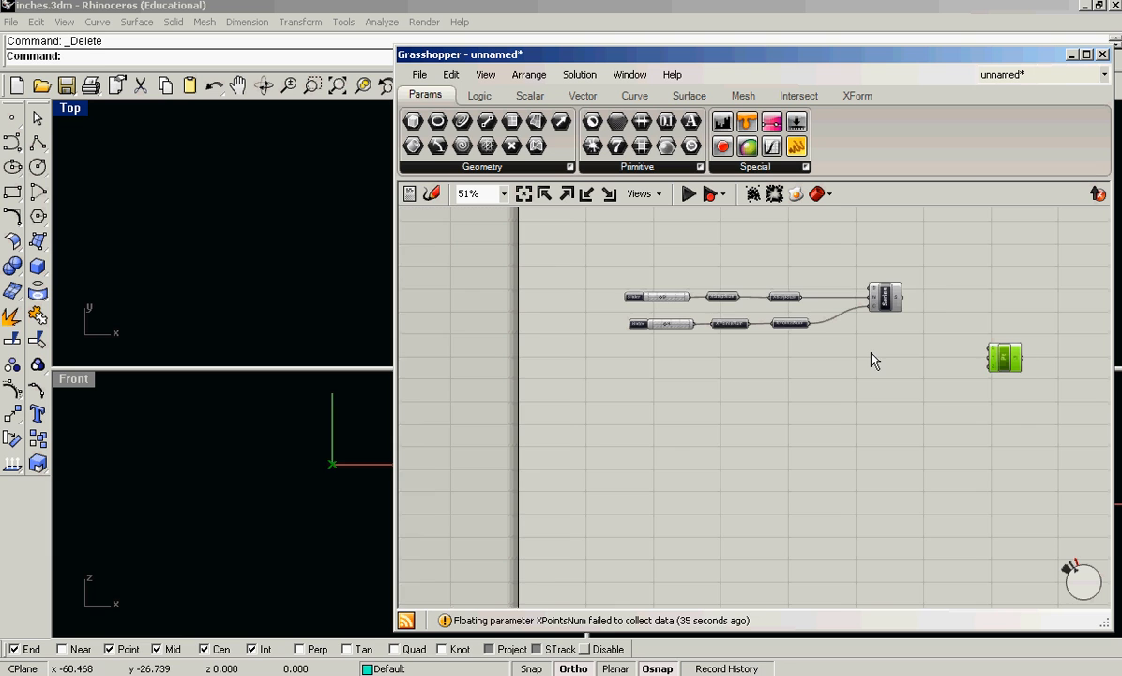
Rename the pasted parameters feeding the second Series to YStepSize and YPointsNum
scroll("down", 3)
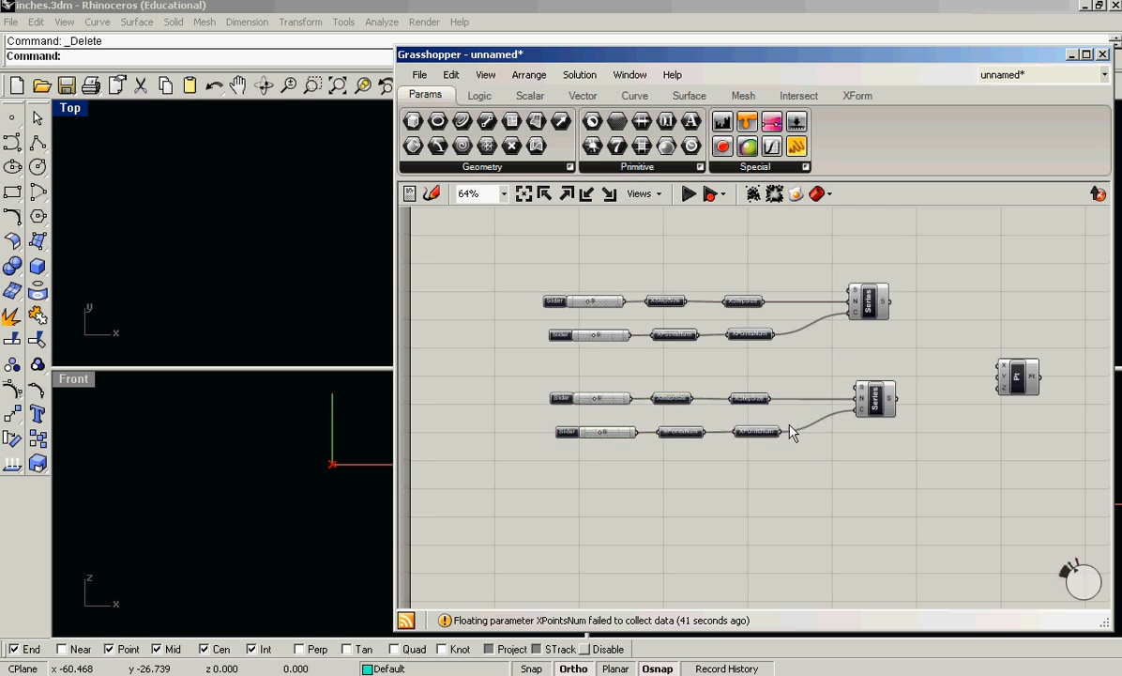
right_click(794, 365)
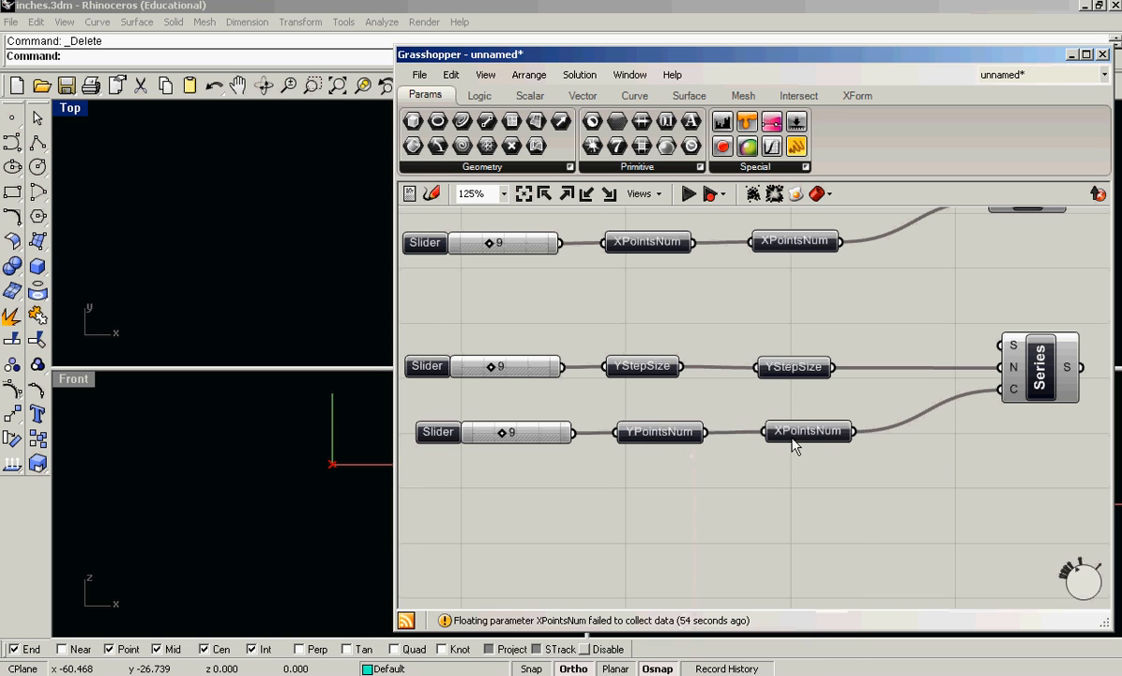
right_click(808, 431)
type("Y")
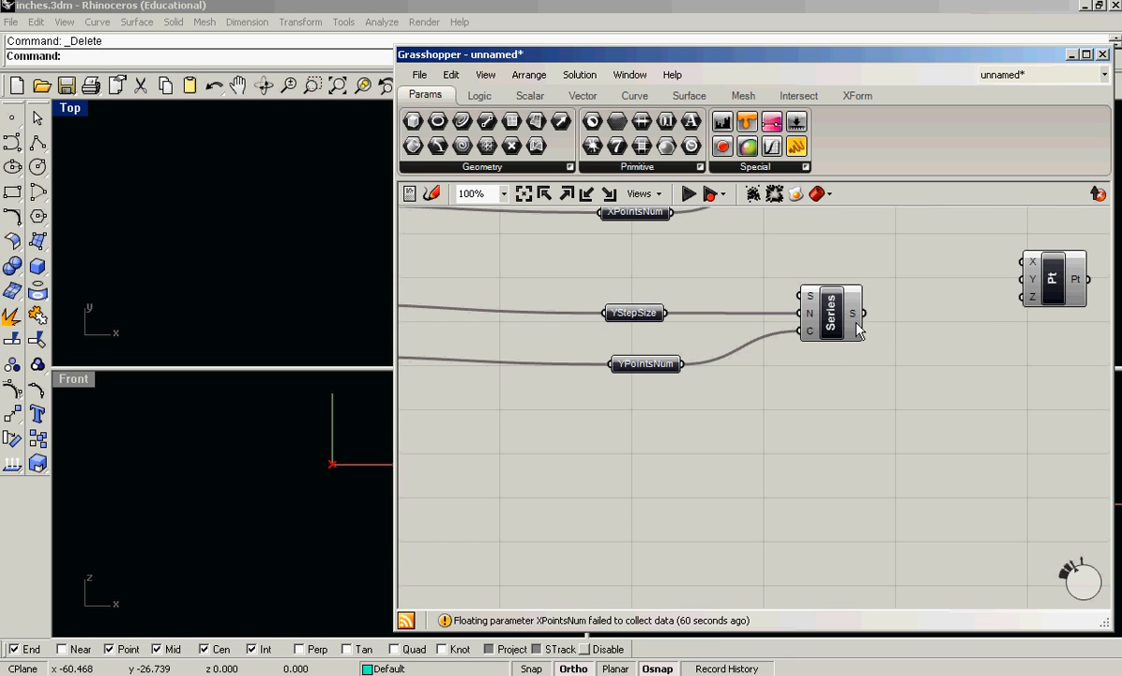
mouse_move(852, 403)
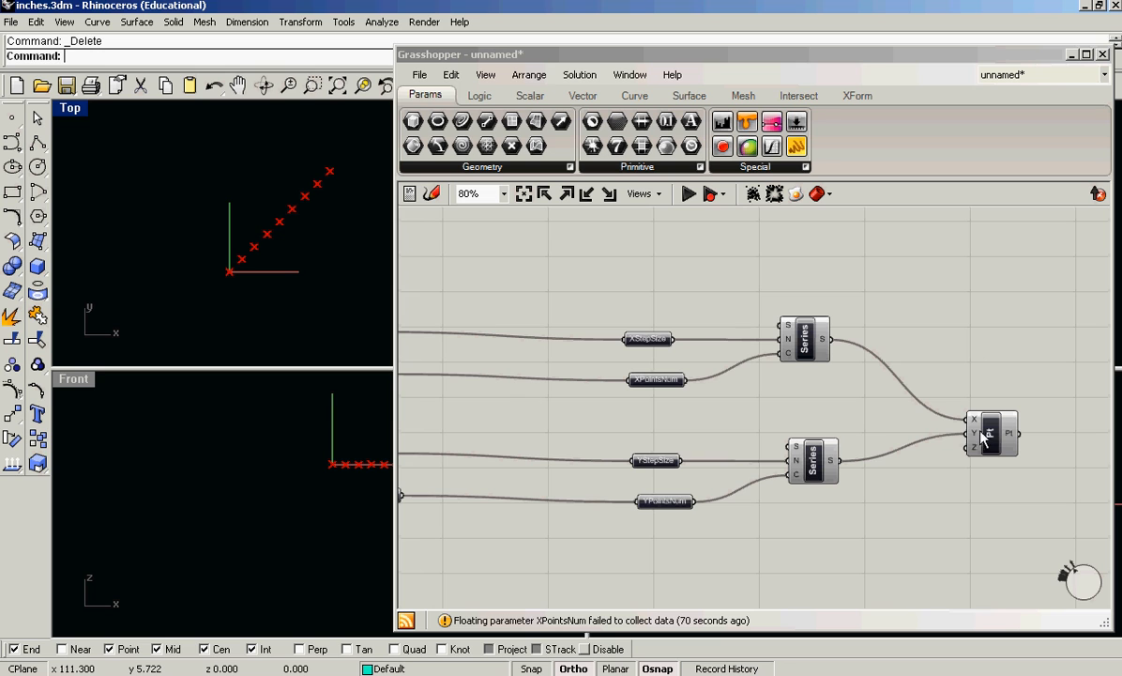
Drag the XStepSize slider higher so the 9-by-9 point grid spreads out
right_click(991, 431)
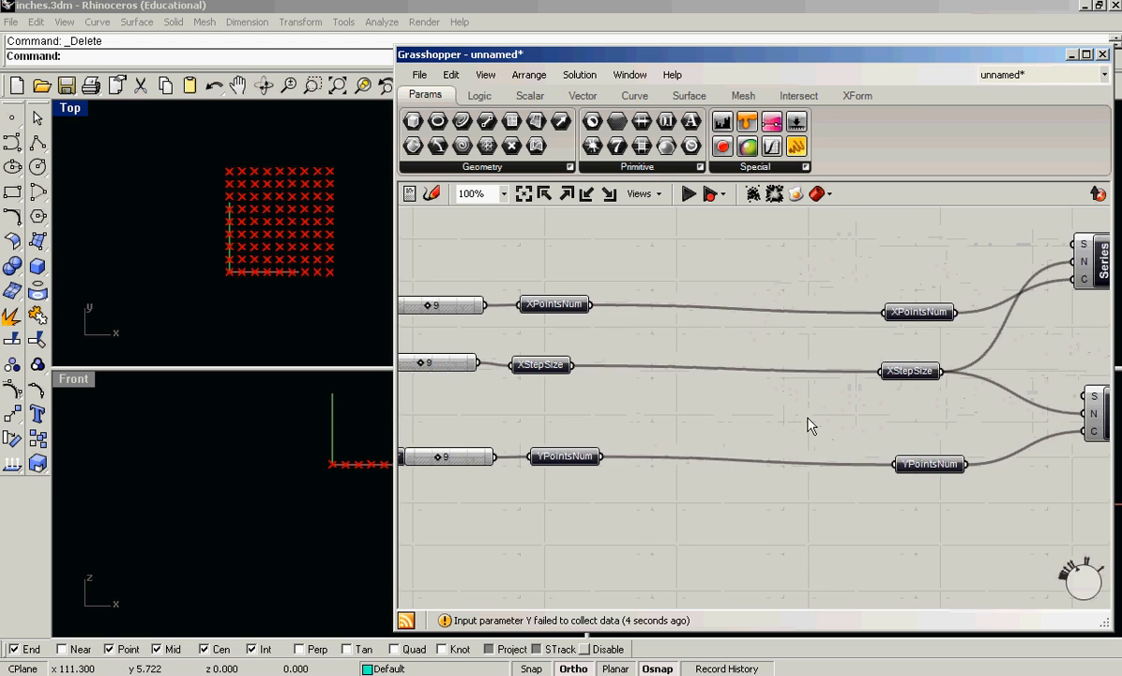
scroll("down", 3)
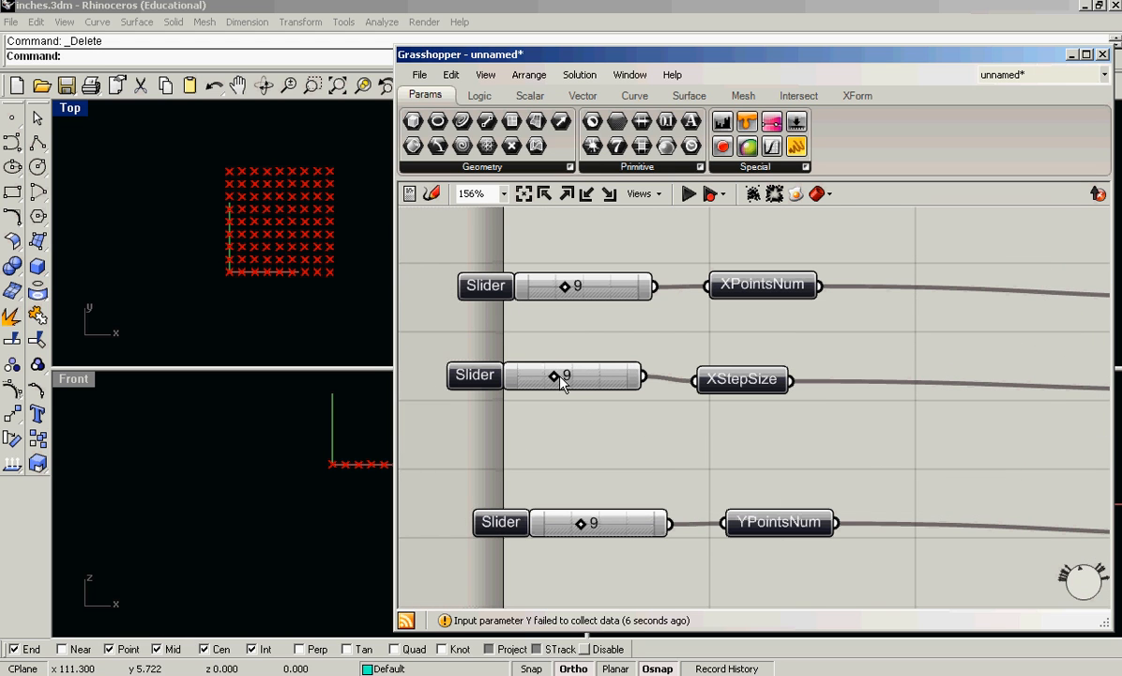
left_click_drag(558, 376, 582, 375)
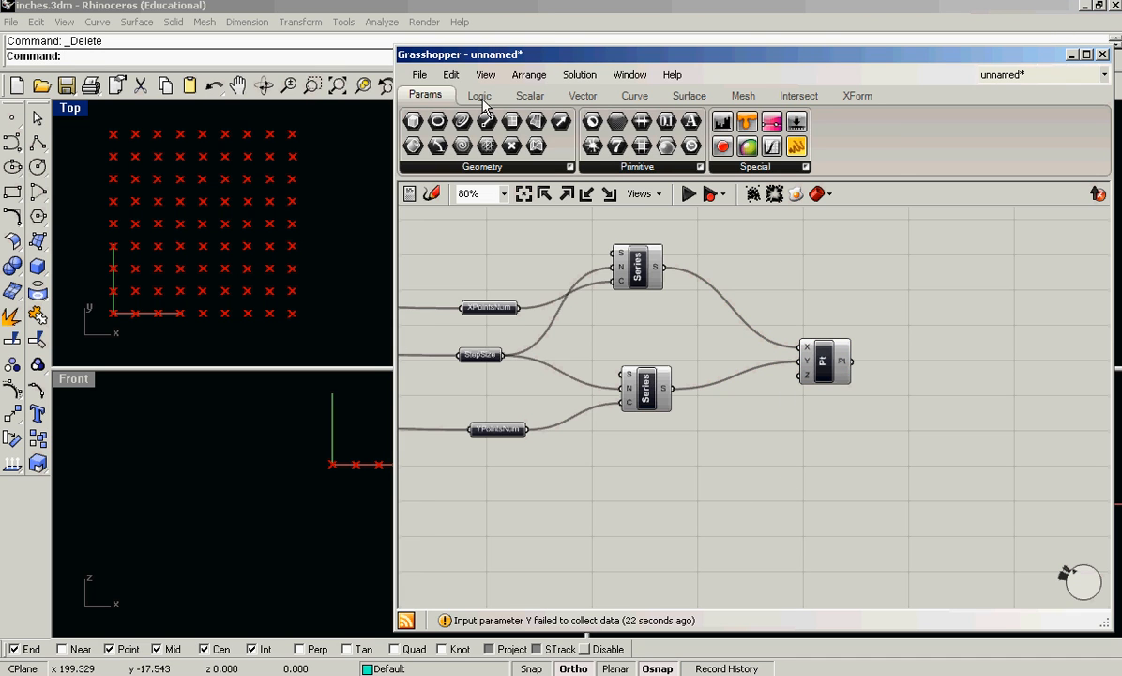
Add a Split List component beside Point XYZ, taking its points
left_click(529, 94)
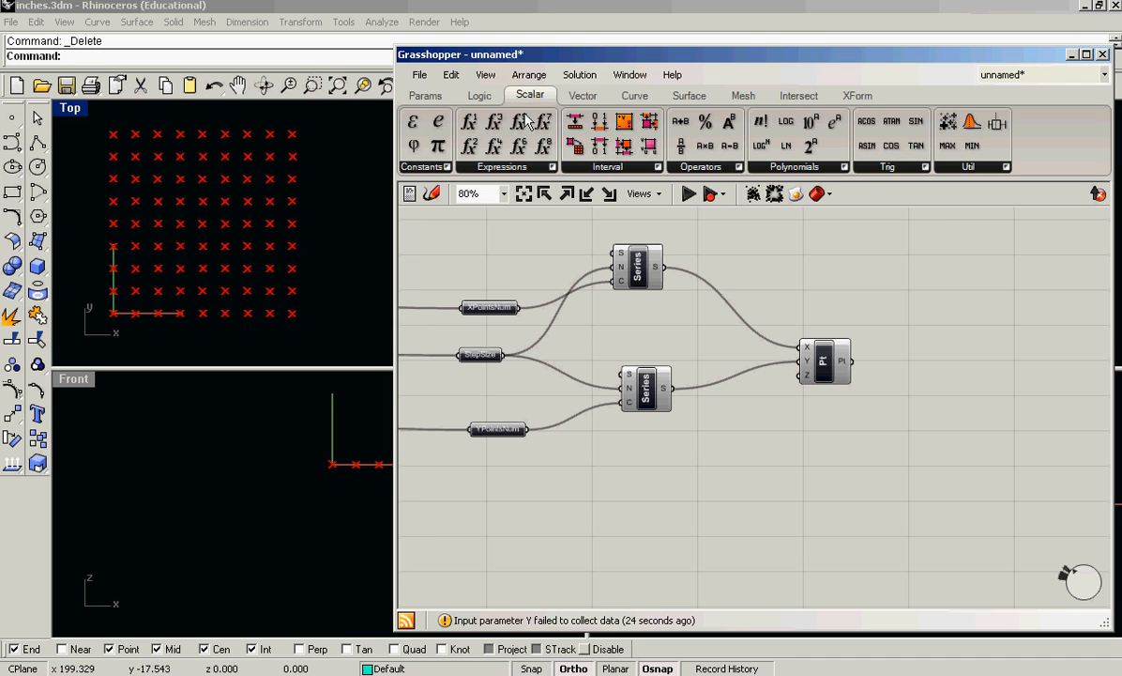
mouse_move(657, 102)
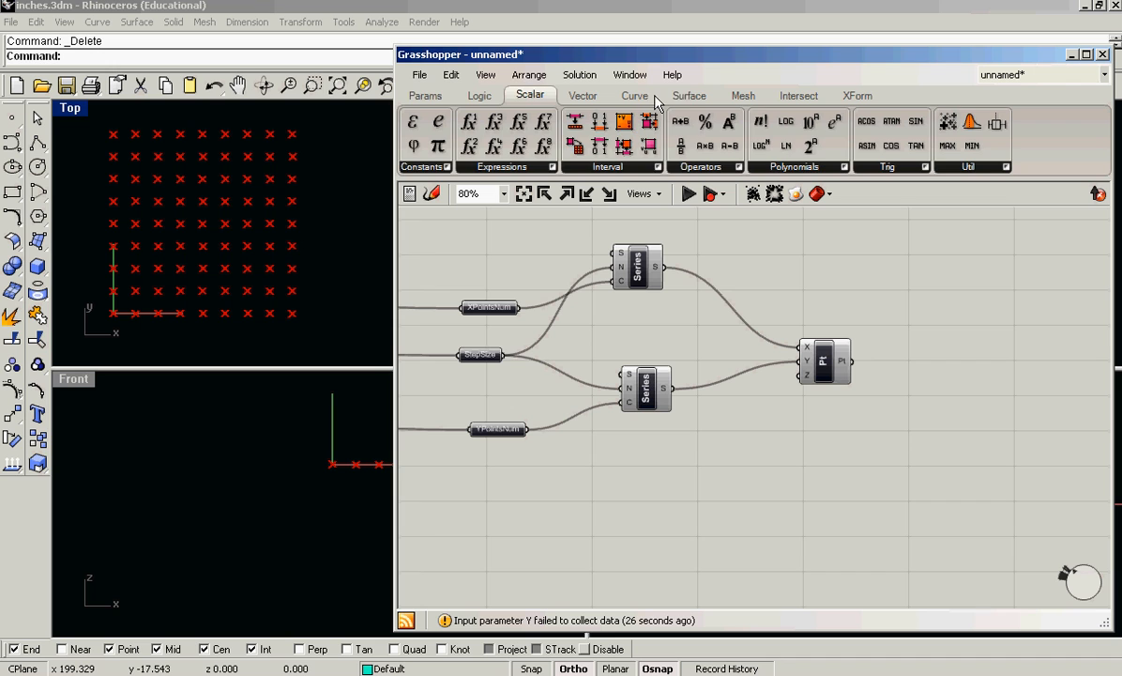
left_click(689, 95)
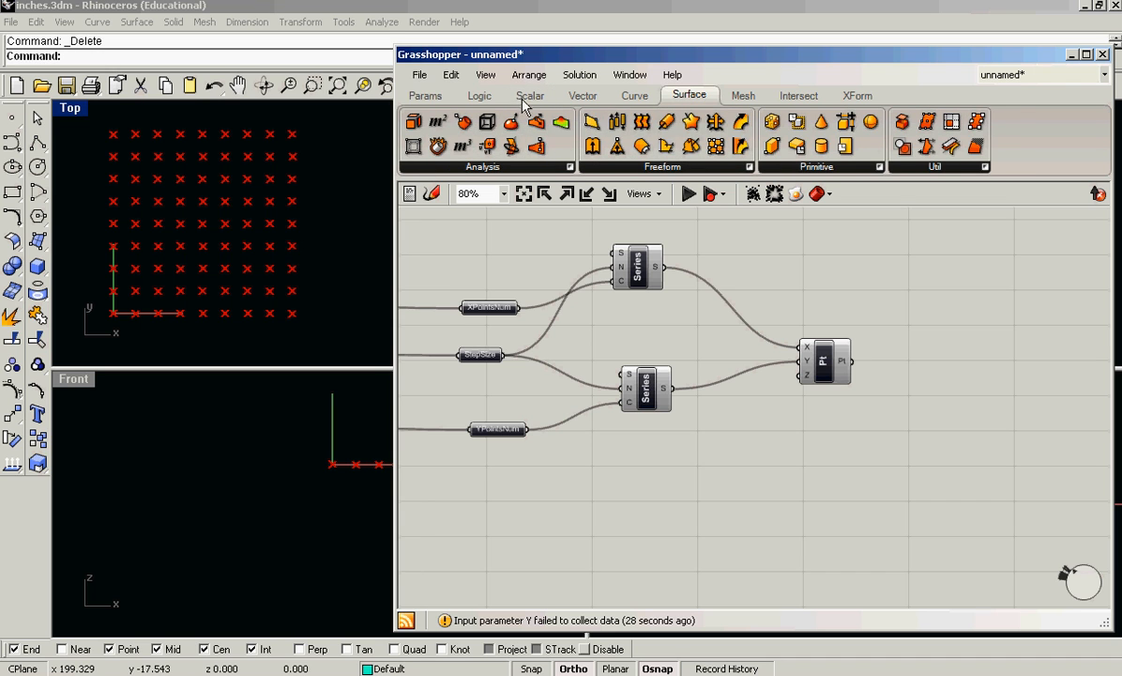
left_click(479, 95)
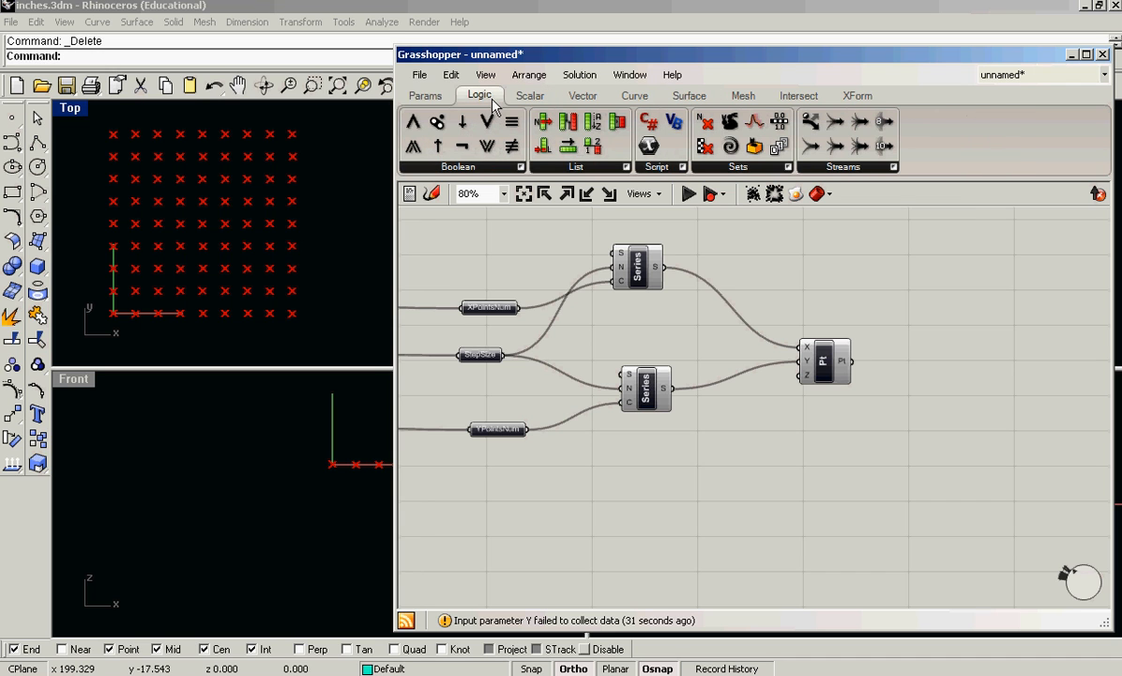
left_click(625, 167)
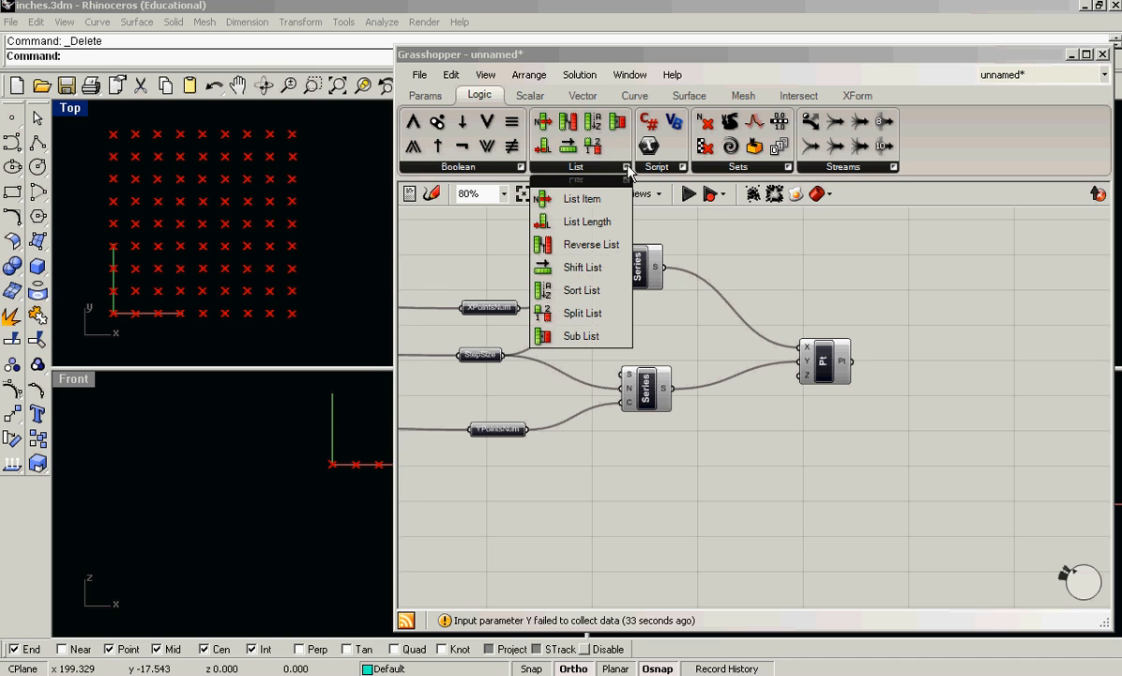
mouse_move(581, 336)
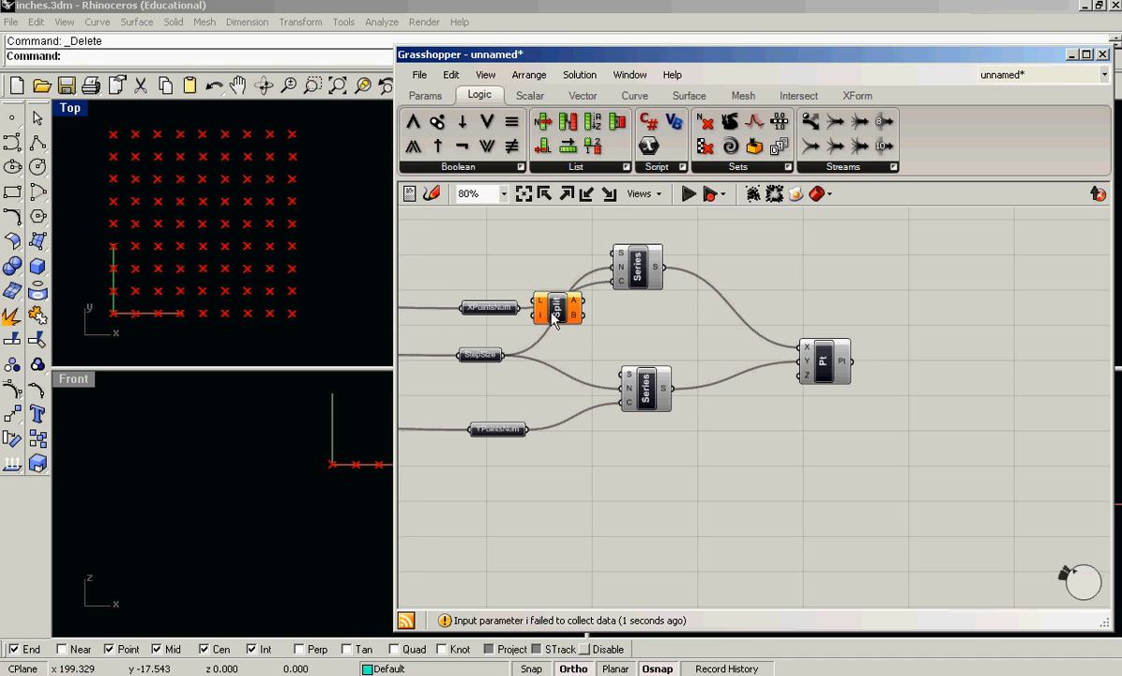
left_click_drag(559, 309, 962, 441)
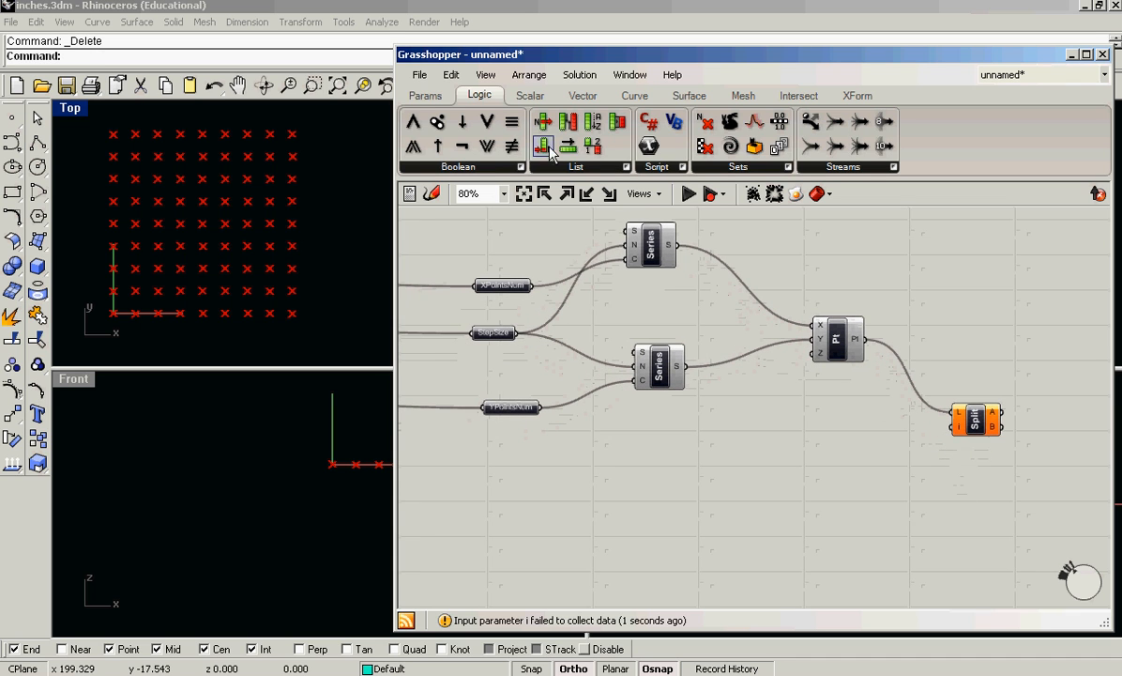
Add an integer parameter named numPoints driven by a slider into the split index, hiding preview
left_click(425, 95)
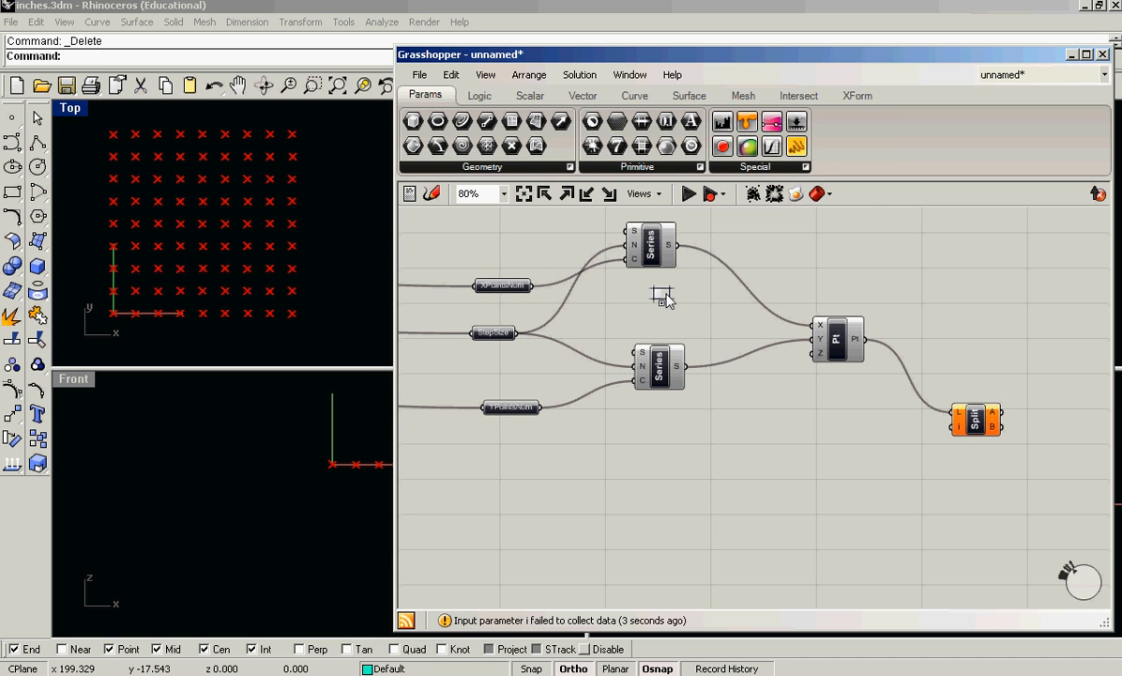
right_click(976, 417)
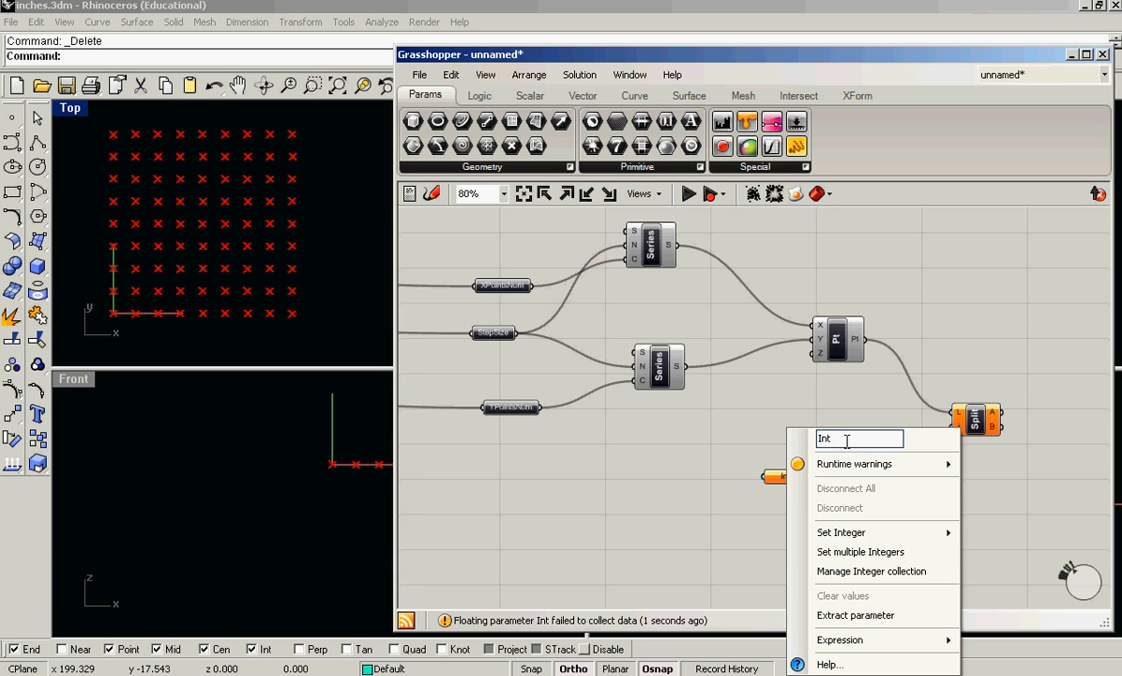
type("numPo")
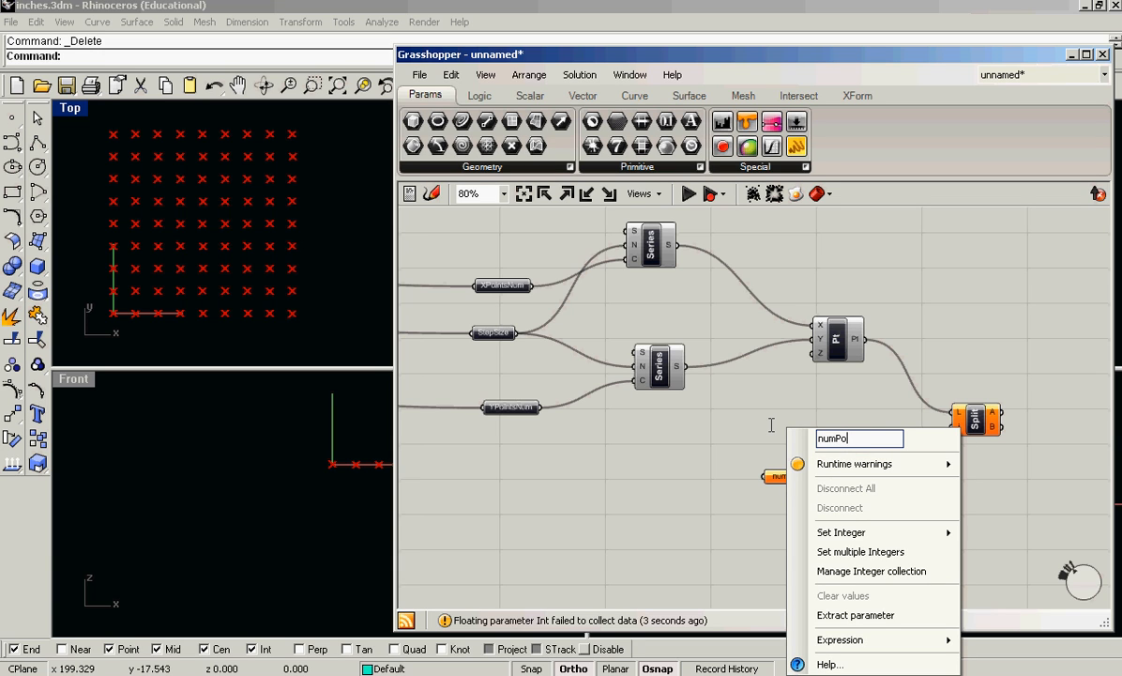
type("in")
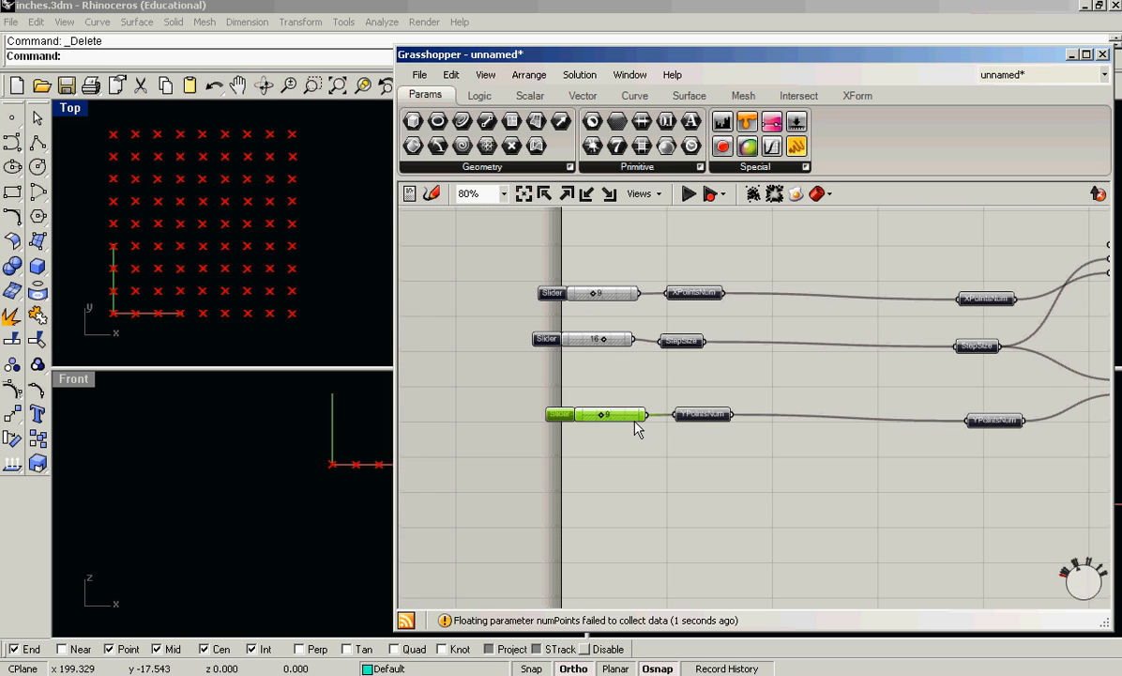
left_click_drag(605, 414, 924, 508)
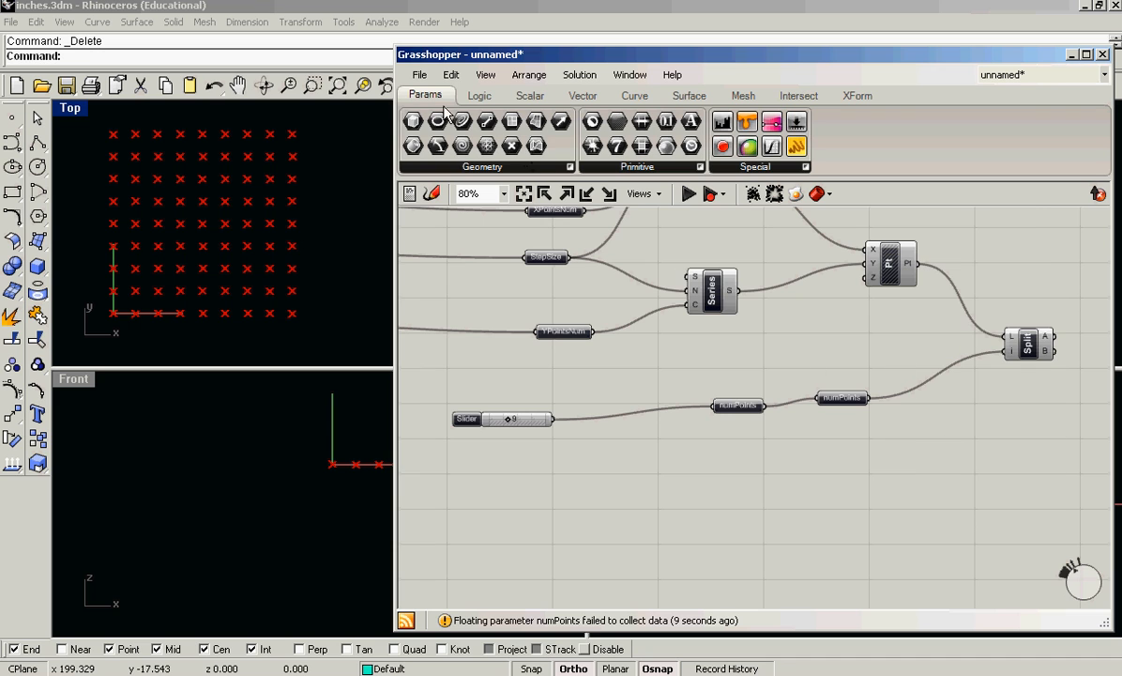
mouse_move(994, 380)
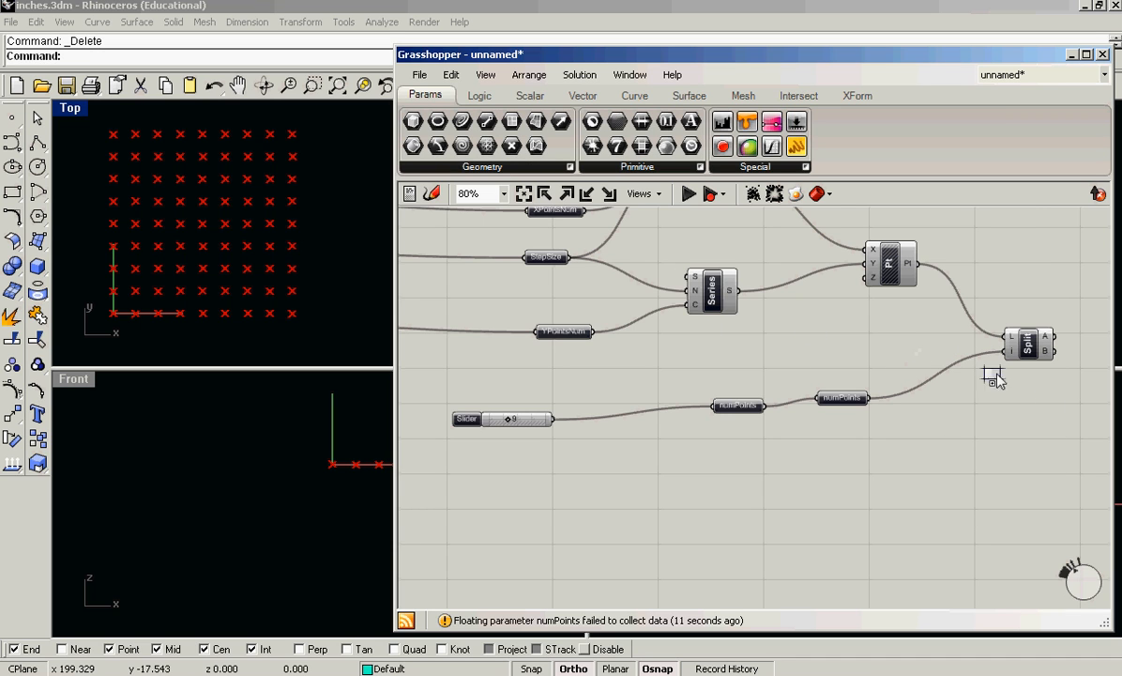
right_click(1028, 346)
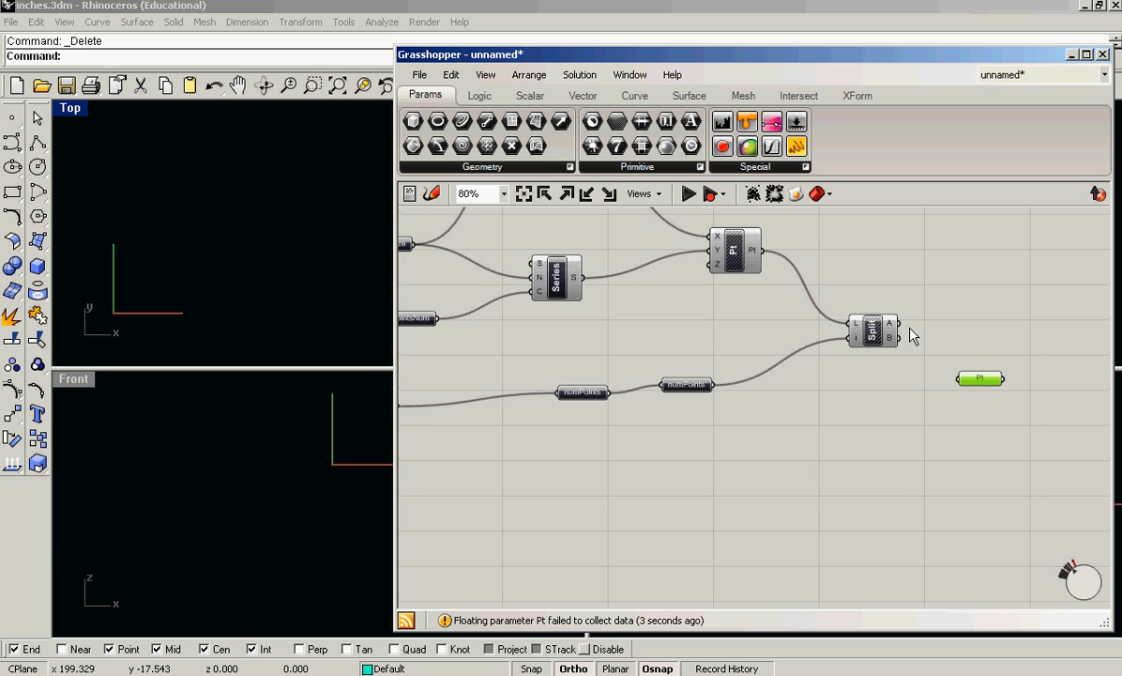
Wire Split List A into Pt and raise the numPoints slider limit to 50
left_click_drag(896, 328, 951, 379)
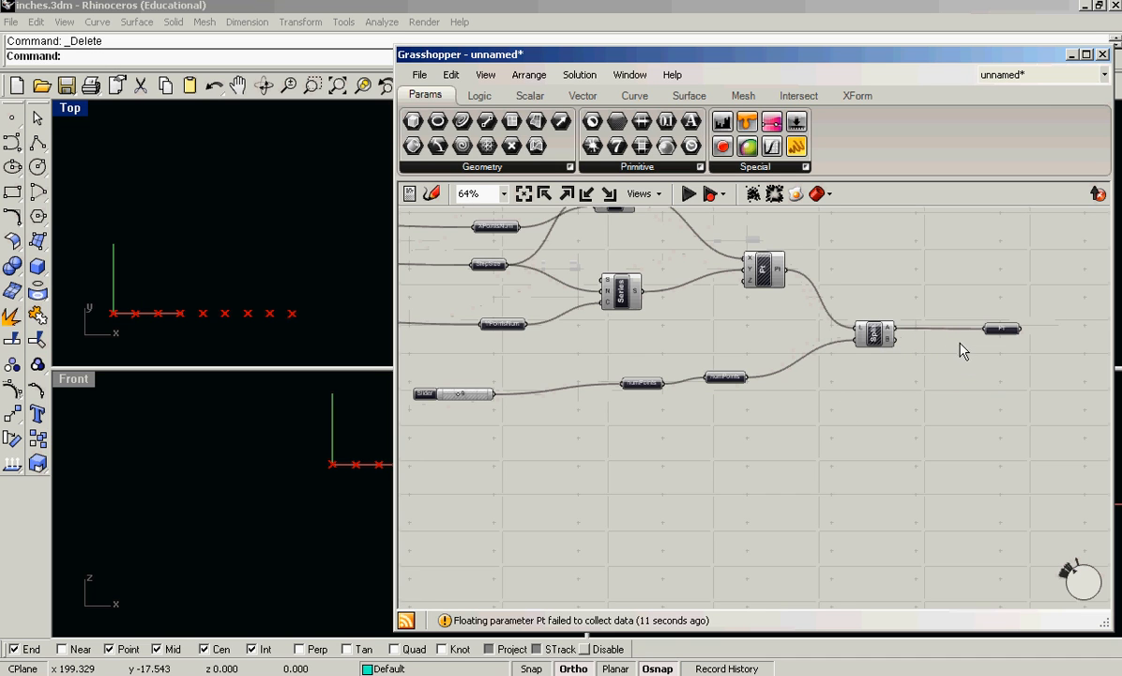
left_click(502, 394)
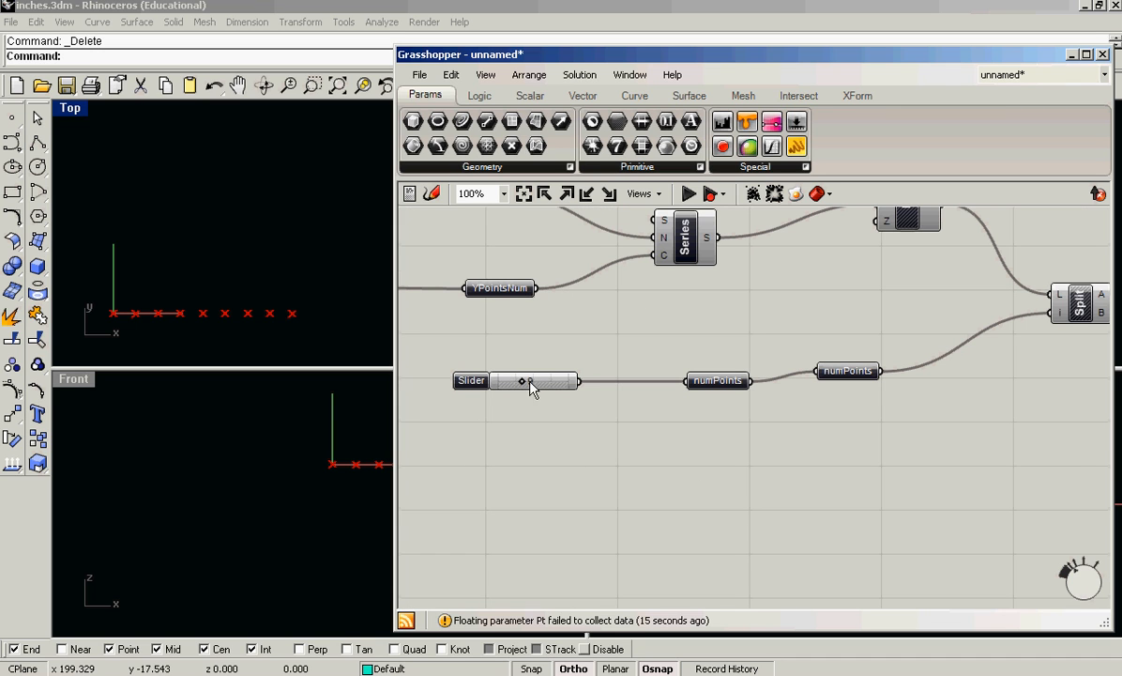
left_click_drag(523, 381, 523, 381)
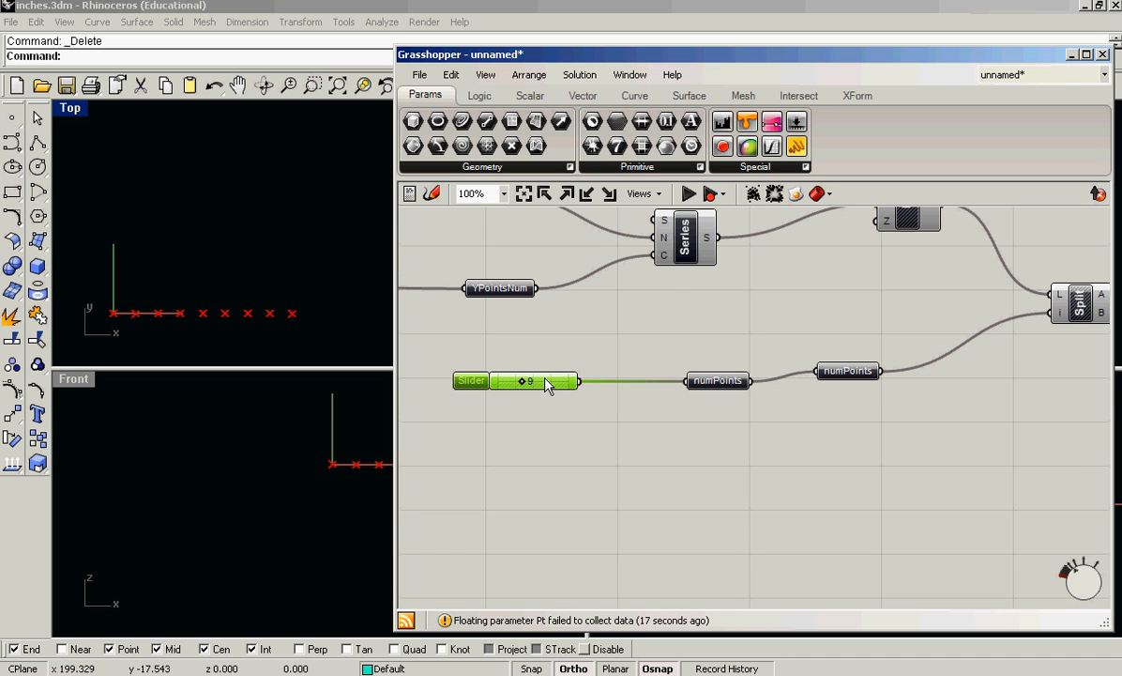
double_click(526, 381)
type("50")
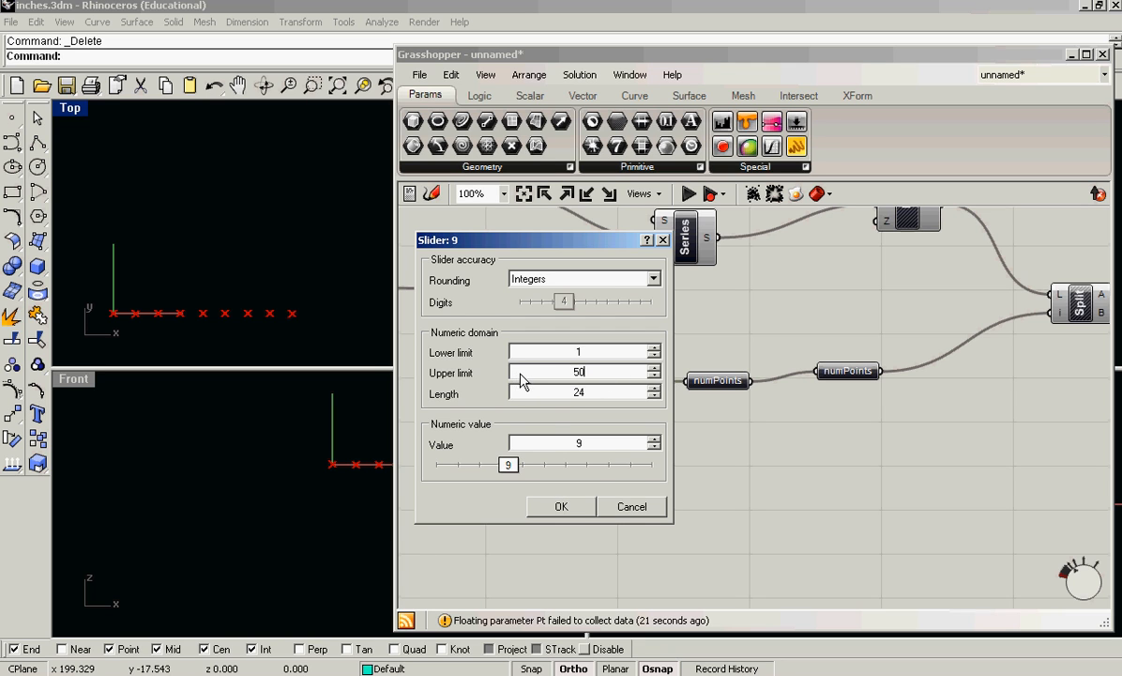
left_click(561, 506)
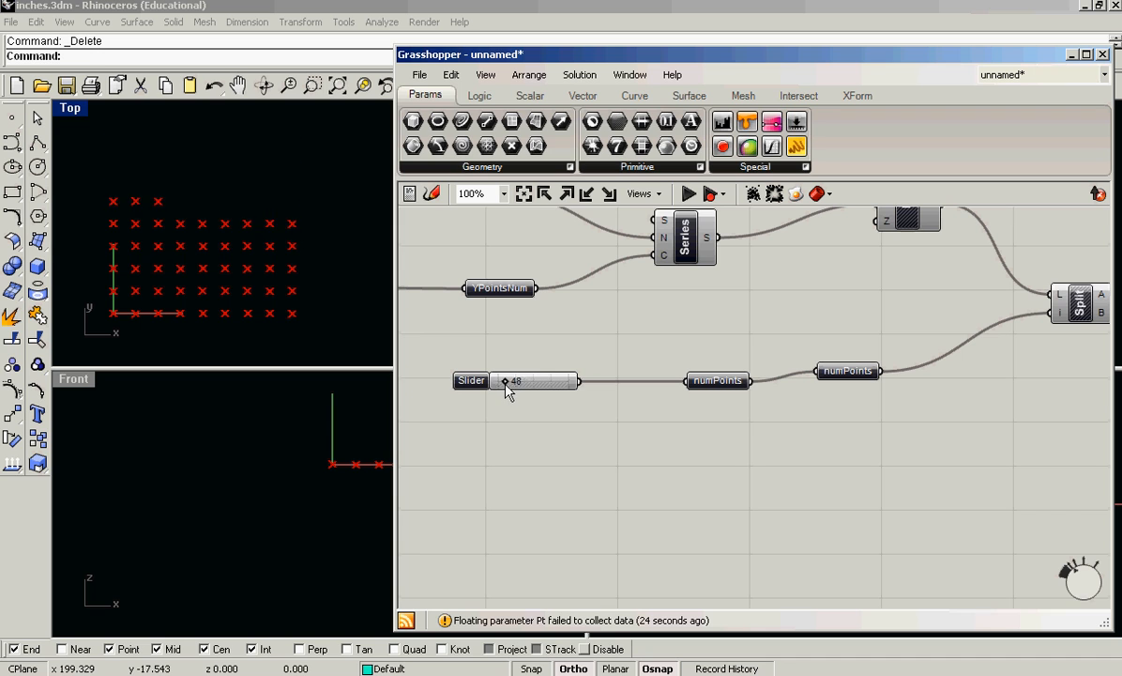
Drag the numPoints slider to change how many points go into the first list
left_click_drag(504, 381, 512, 381)
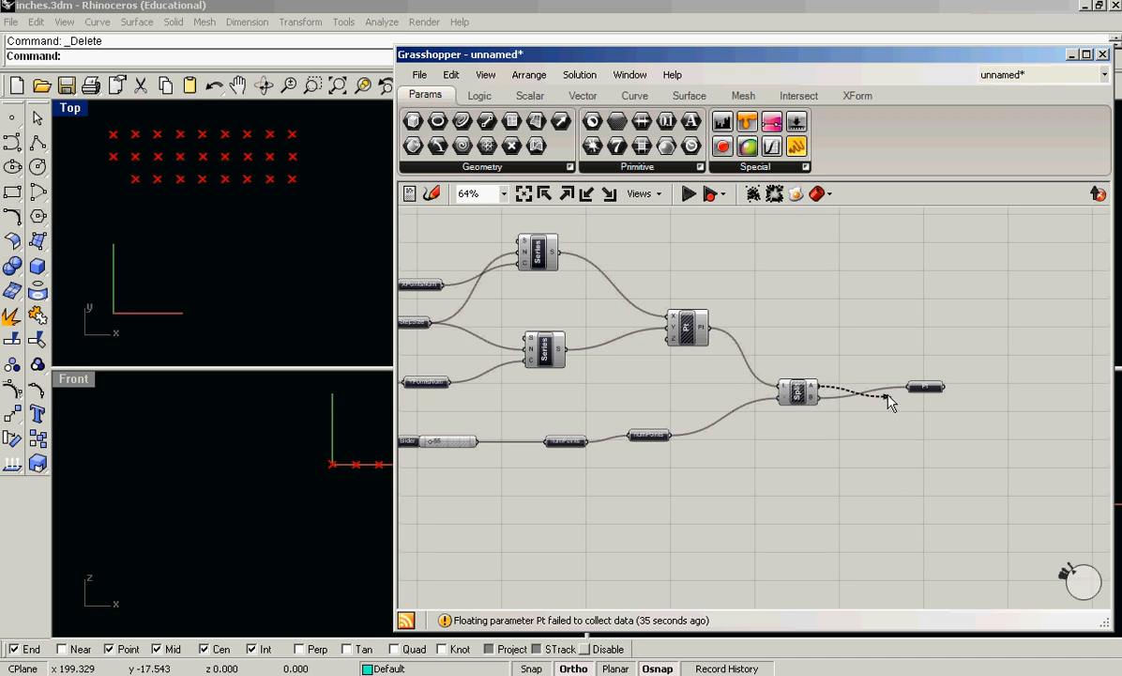
scroll("down", 3)
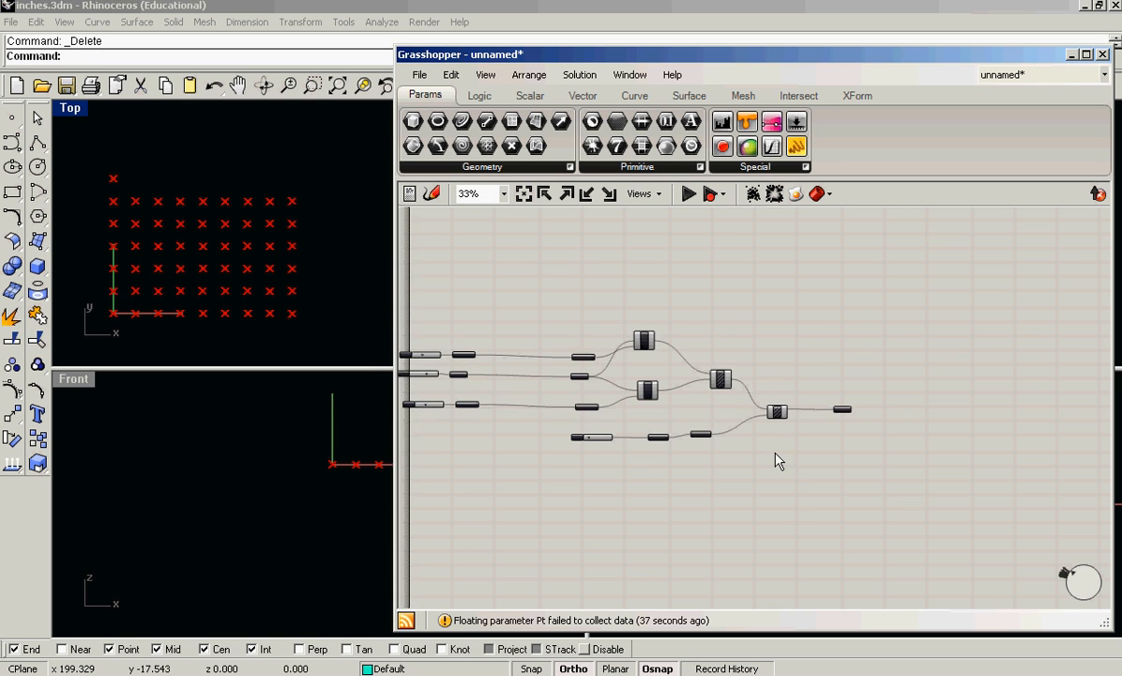
scroll("up", 3)
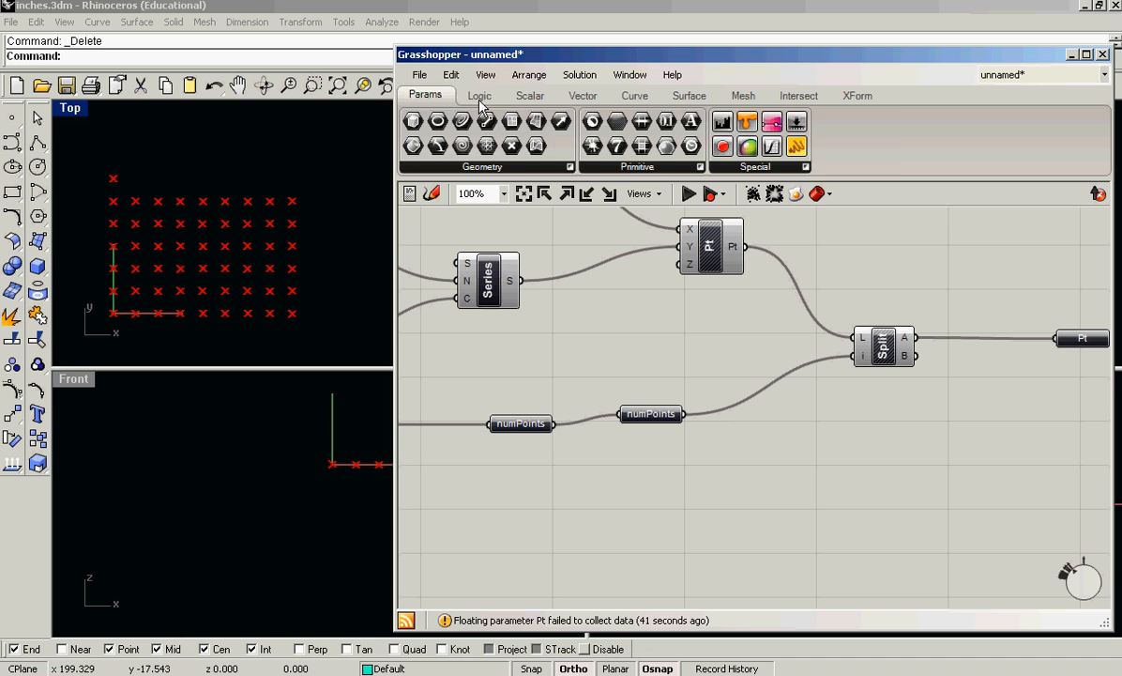
left_click(478, 94)
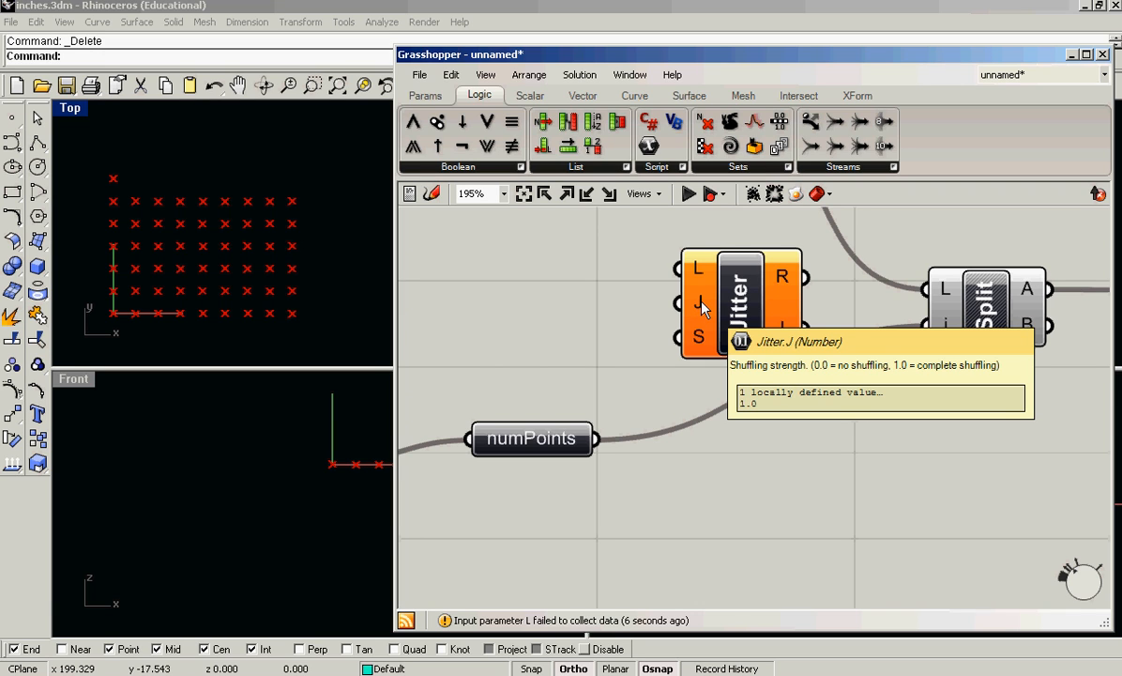
mouse_move(699, 339)
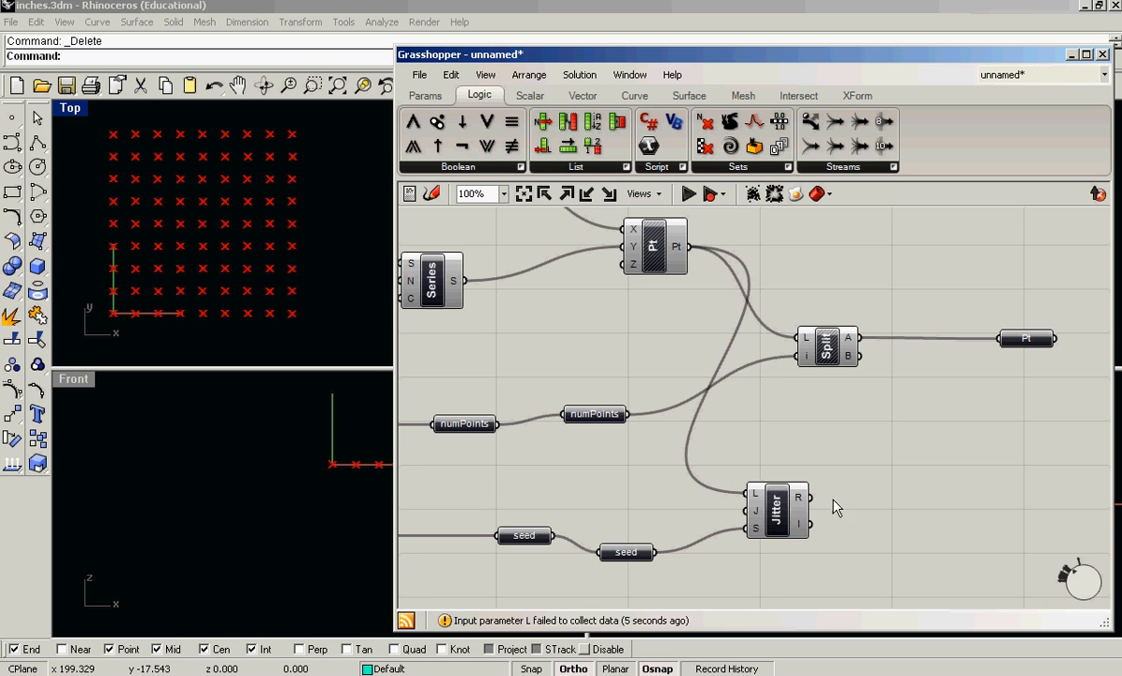
mouse_move(813, 500)
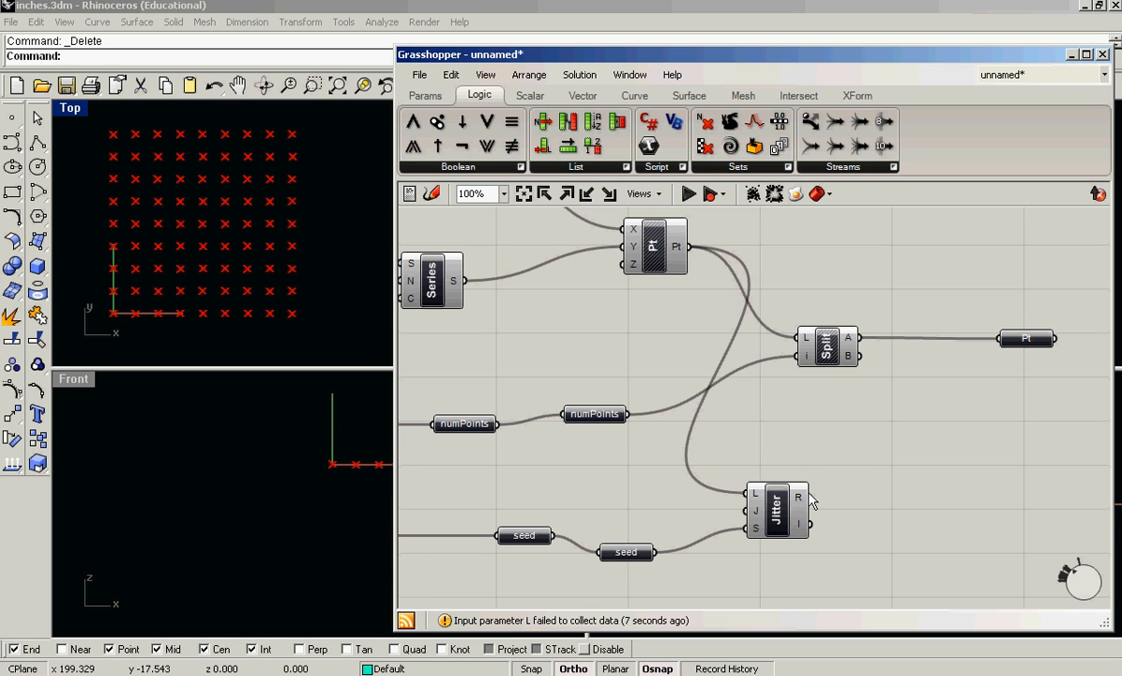
Route grid points through Jitter into Split List, set to Longest list matching
left_click(777, 509)
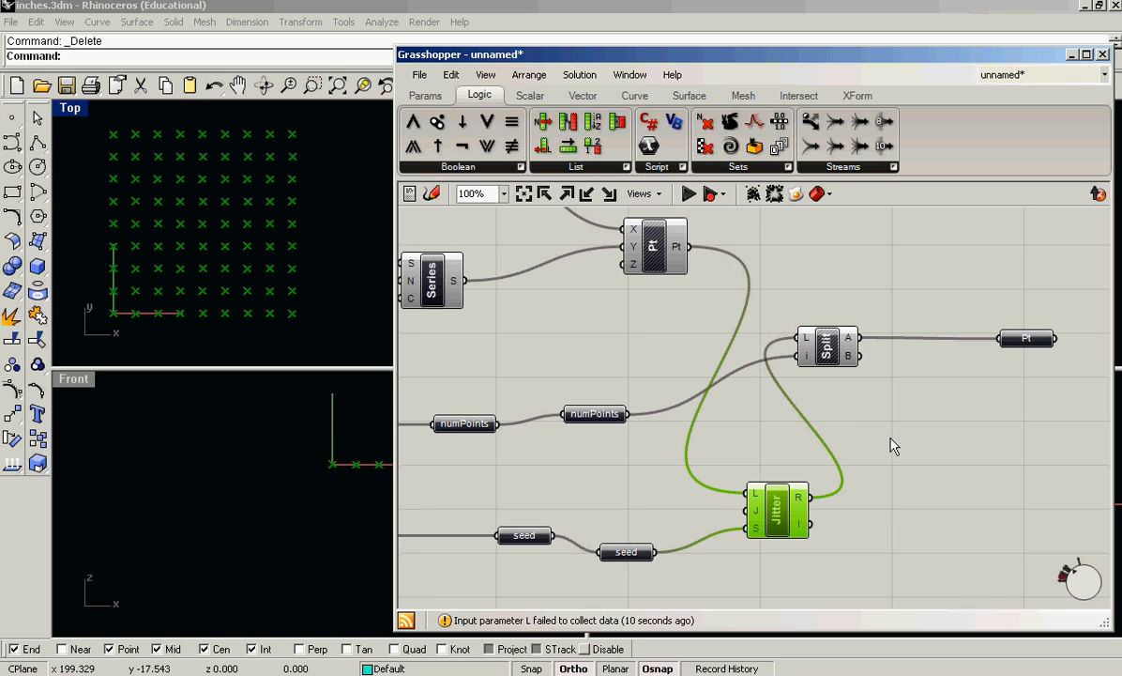
right_click(777, 511)
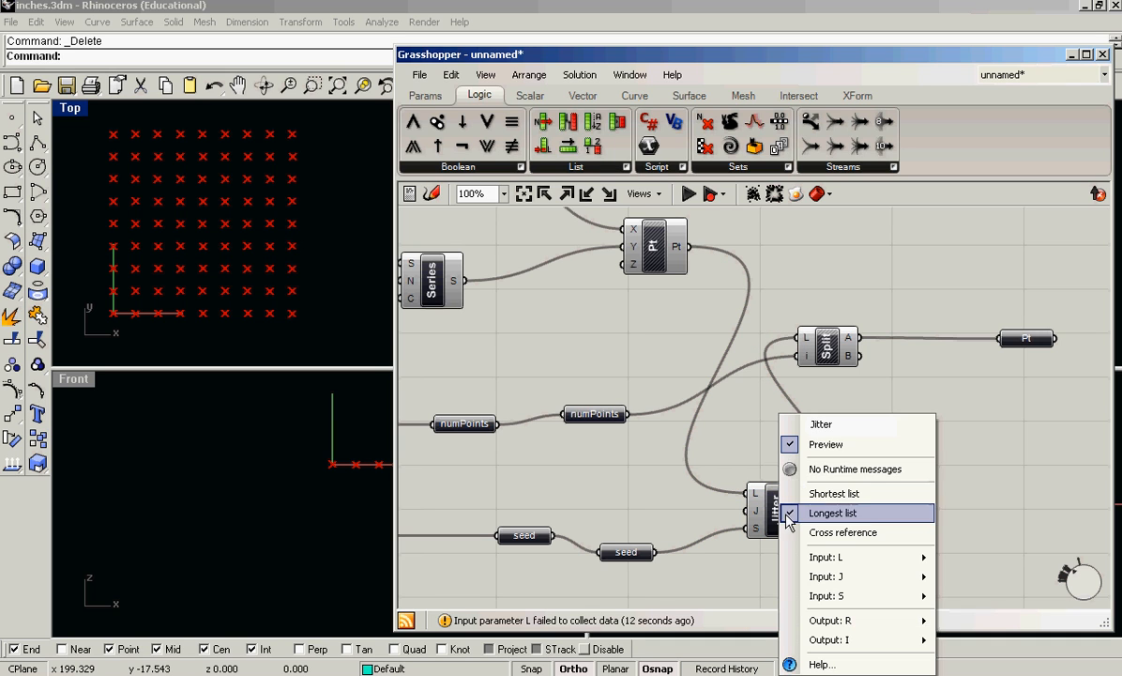
left_click(833, 513)
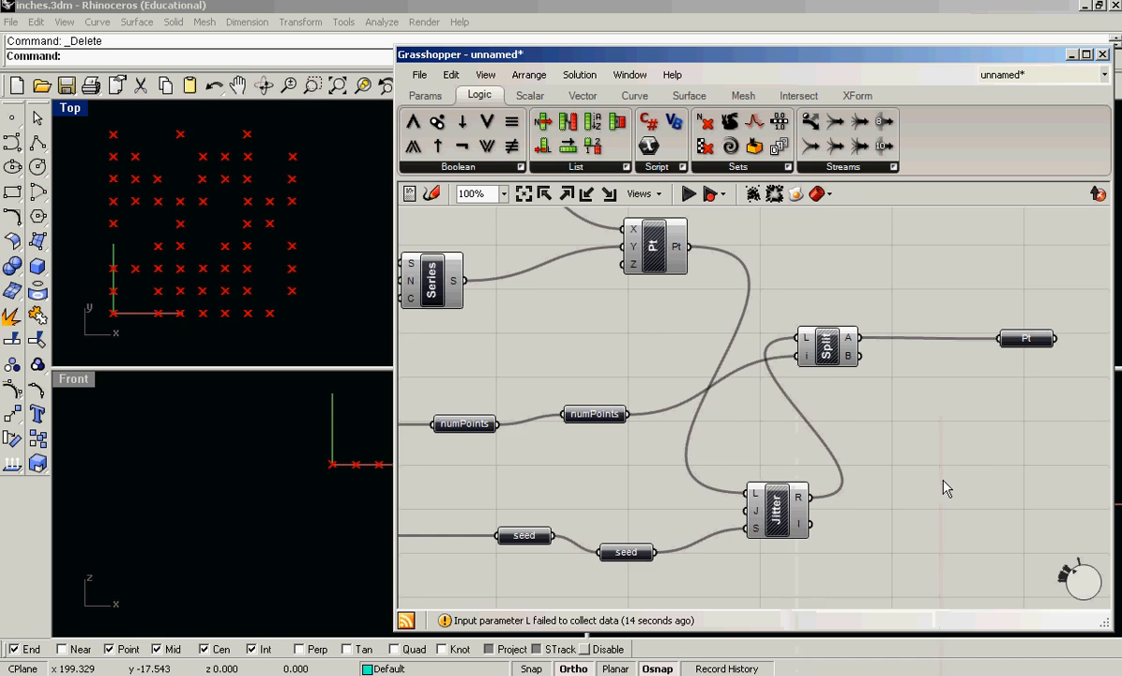
scroll("down", 3)
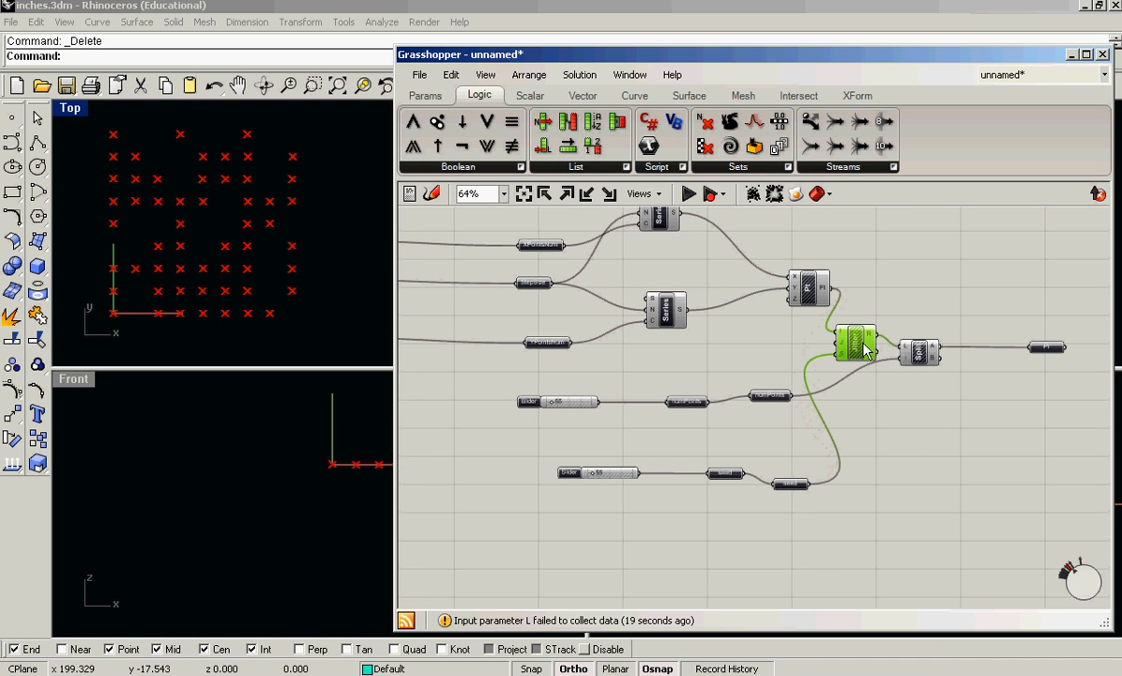
mouse_move(849, 349)
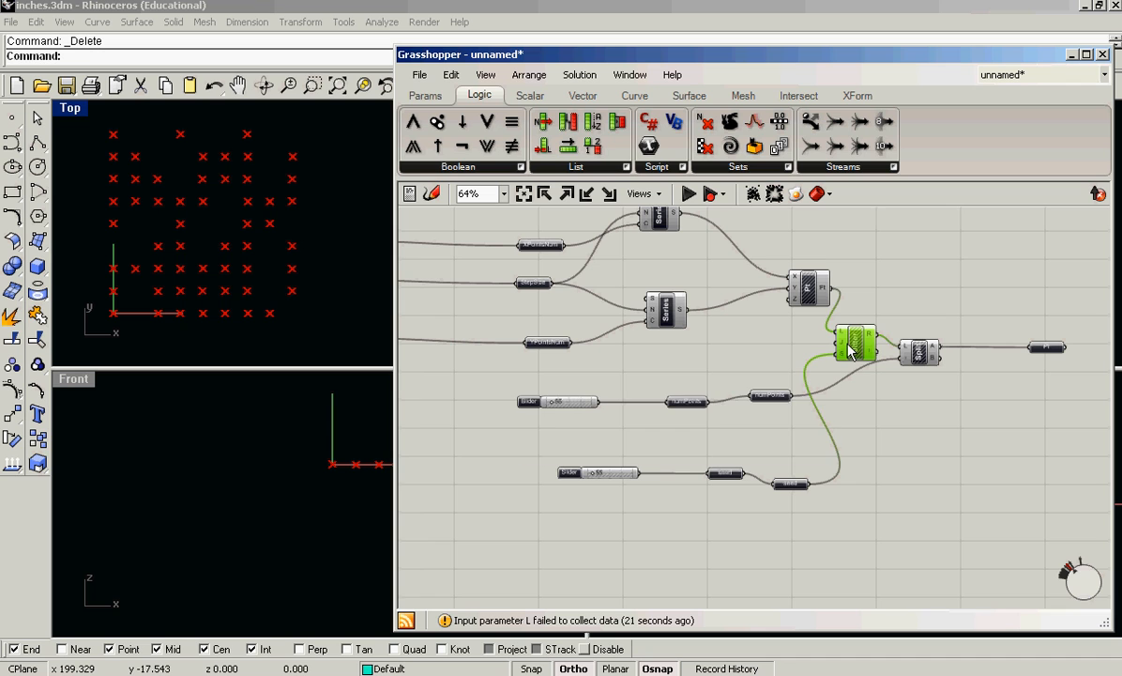
left_click_drag(854, 343, 944, 366)
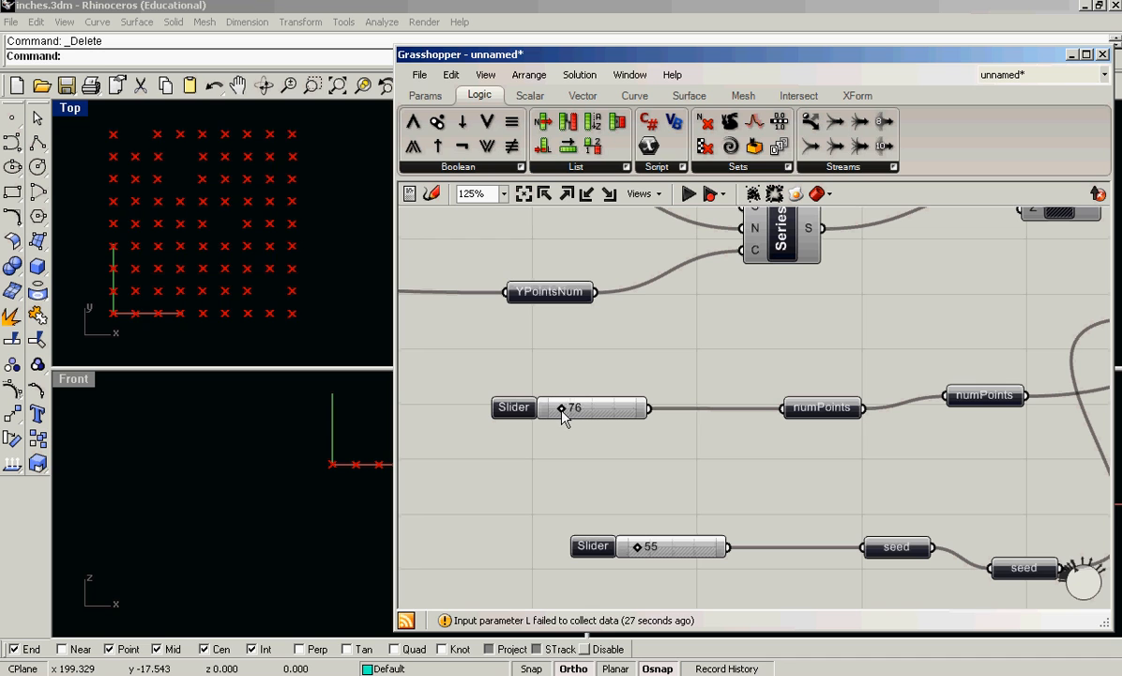
Reduce the numPoints slider to 16 and fine-tune the chosen point count
left_click_drag(563, 407, 554, 407)
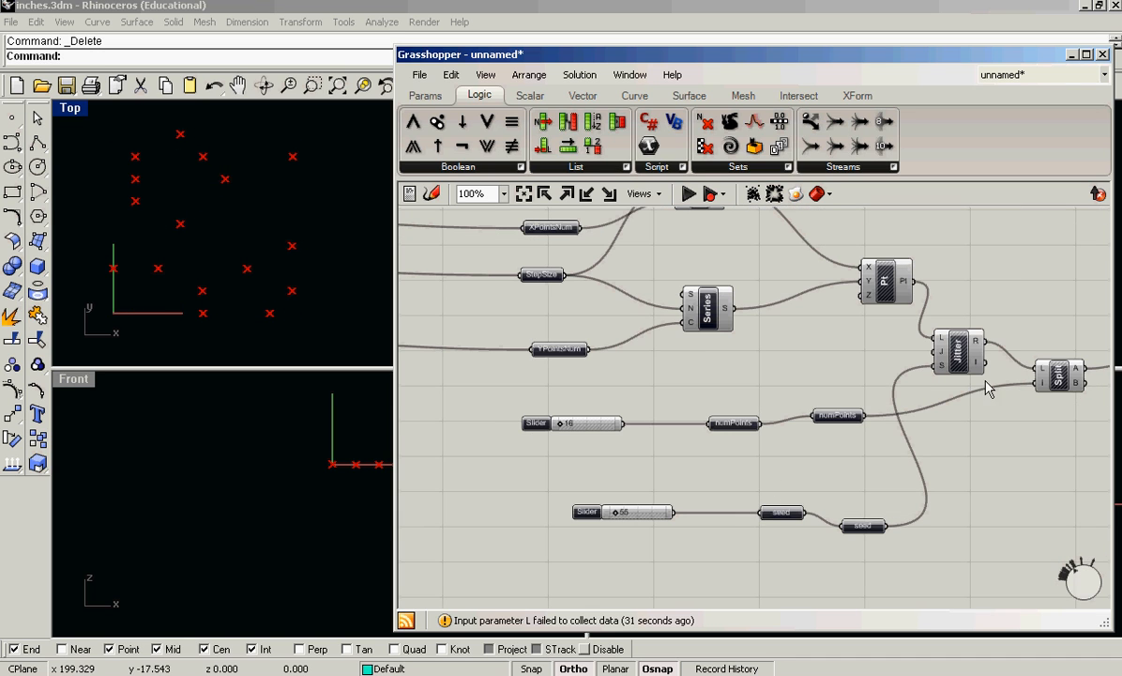
scroll("down", 3)
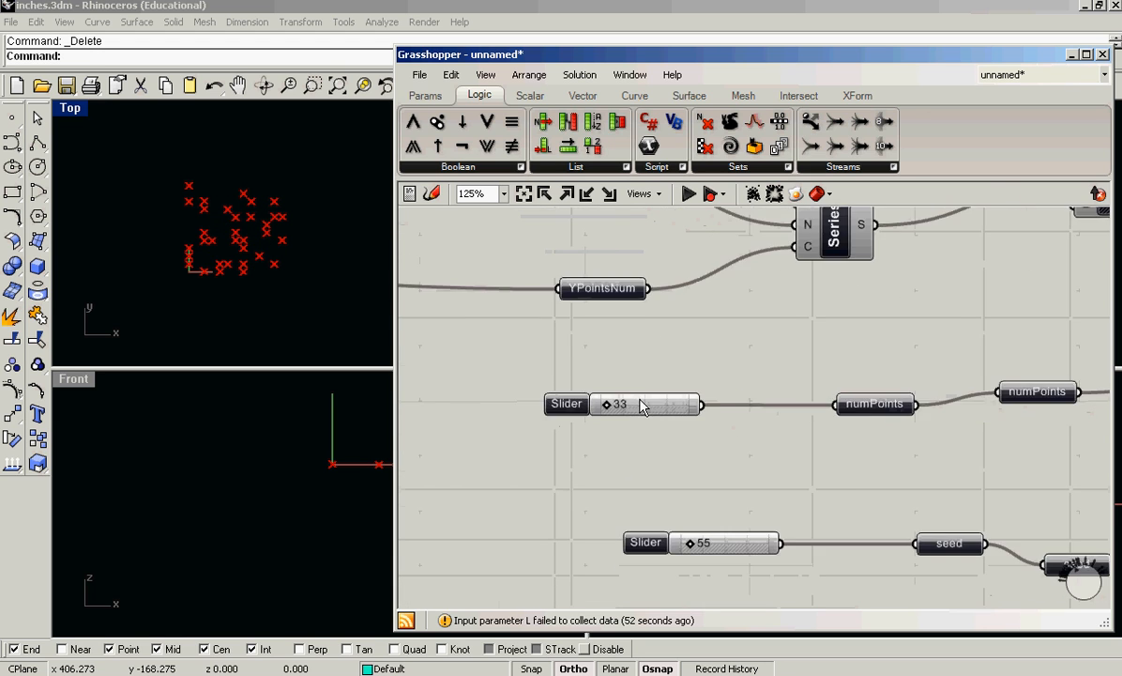
right_click(879, 324)
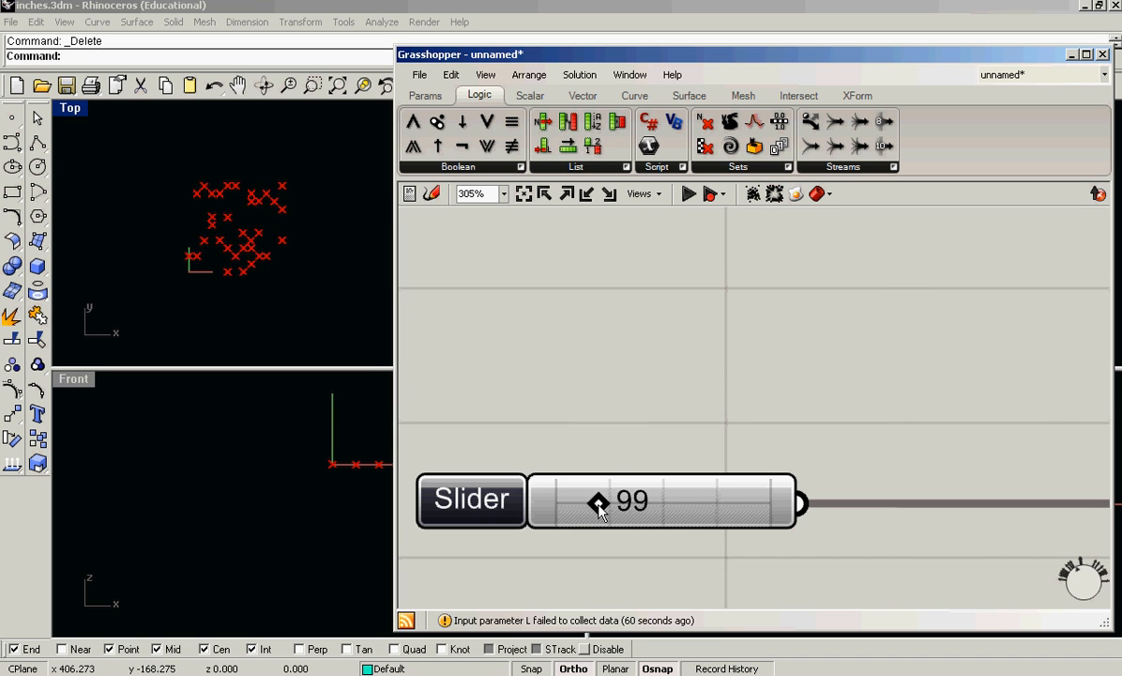
left_click_drag(599, 503, 590, 503)
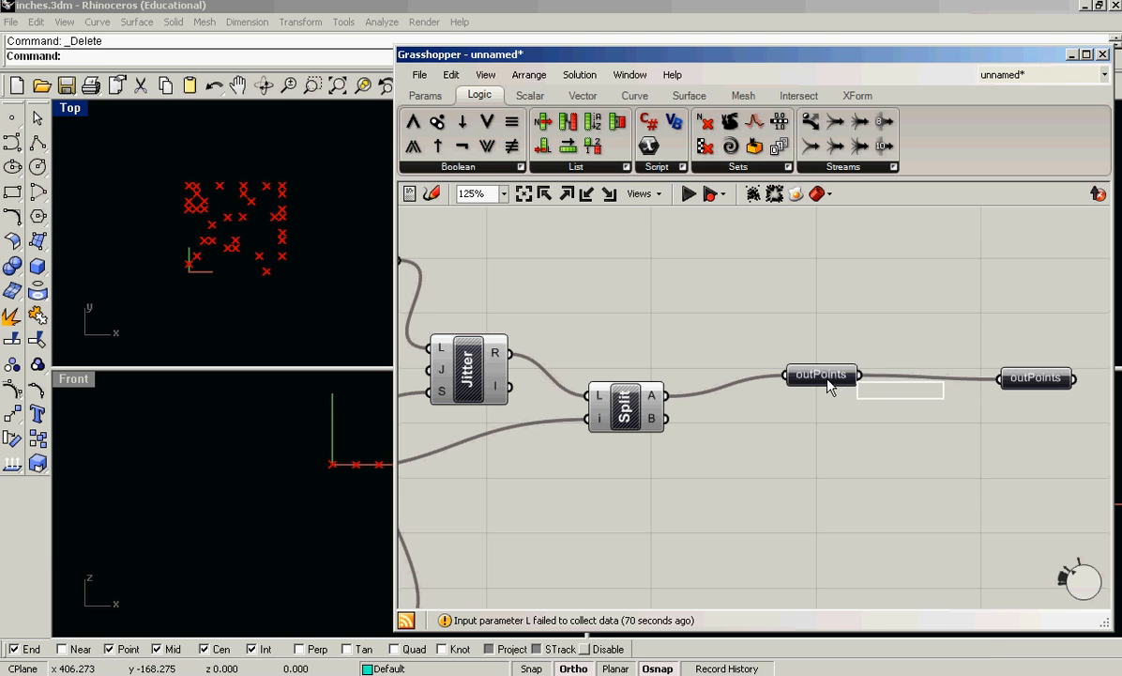
Add a Point parameter named inPoints and wire it into Jitter's list input
scroll("down", 3)
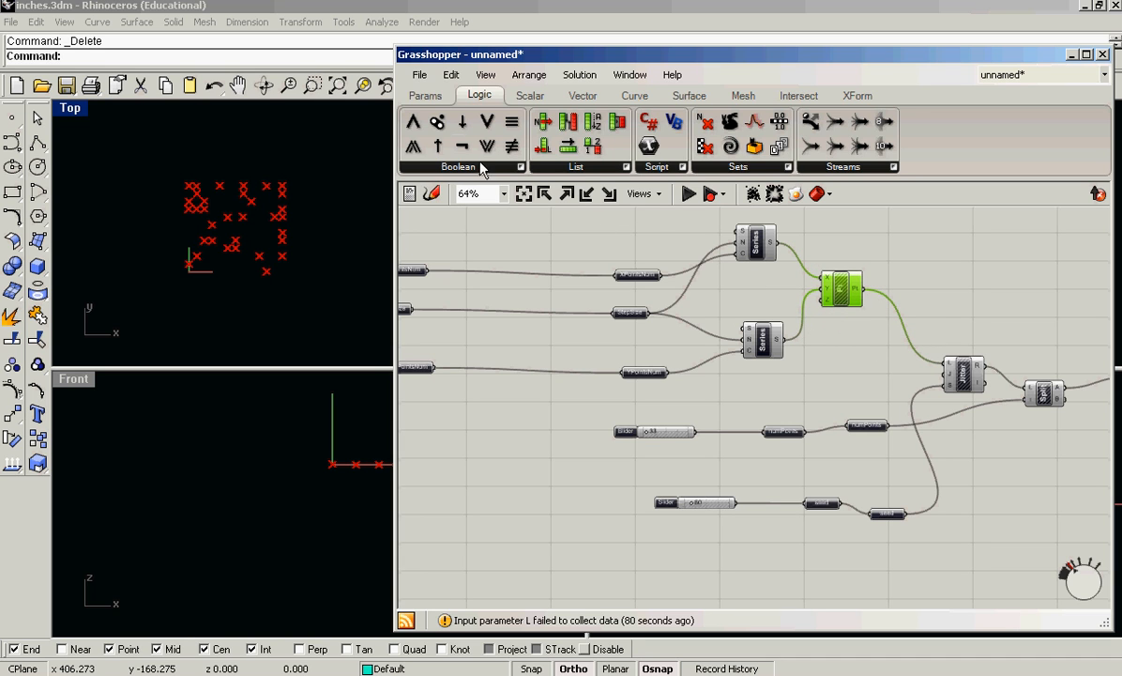
left_click(425, 95)
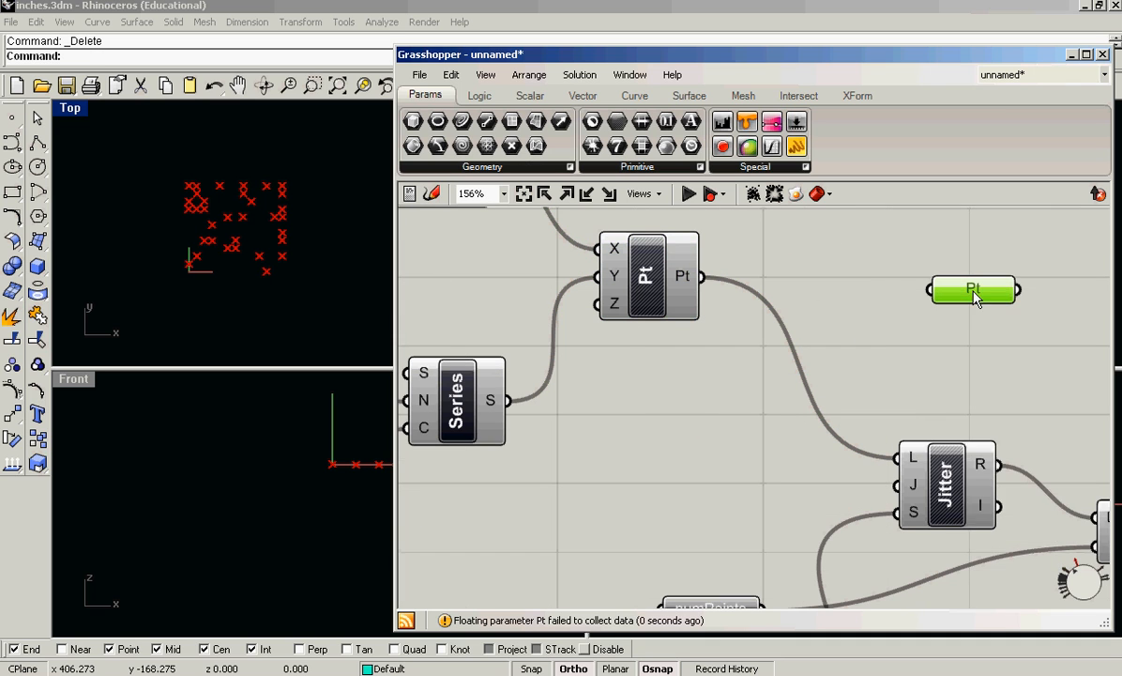
right_click(973, 289)
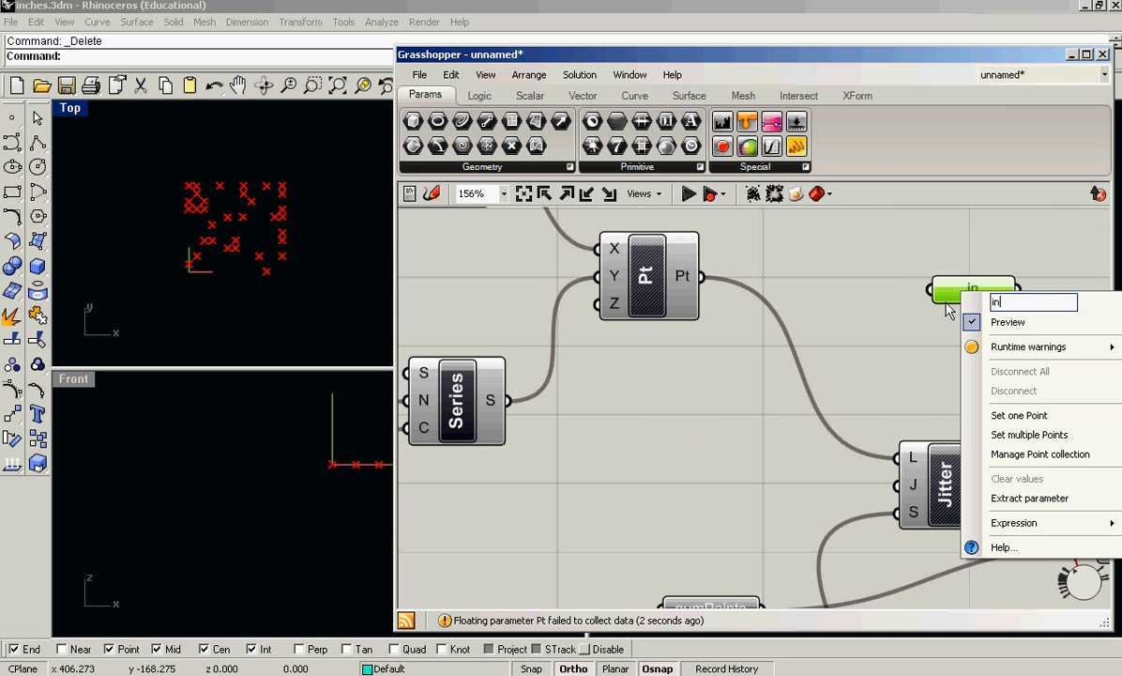
type("inPoints")
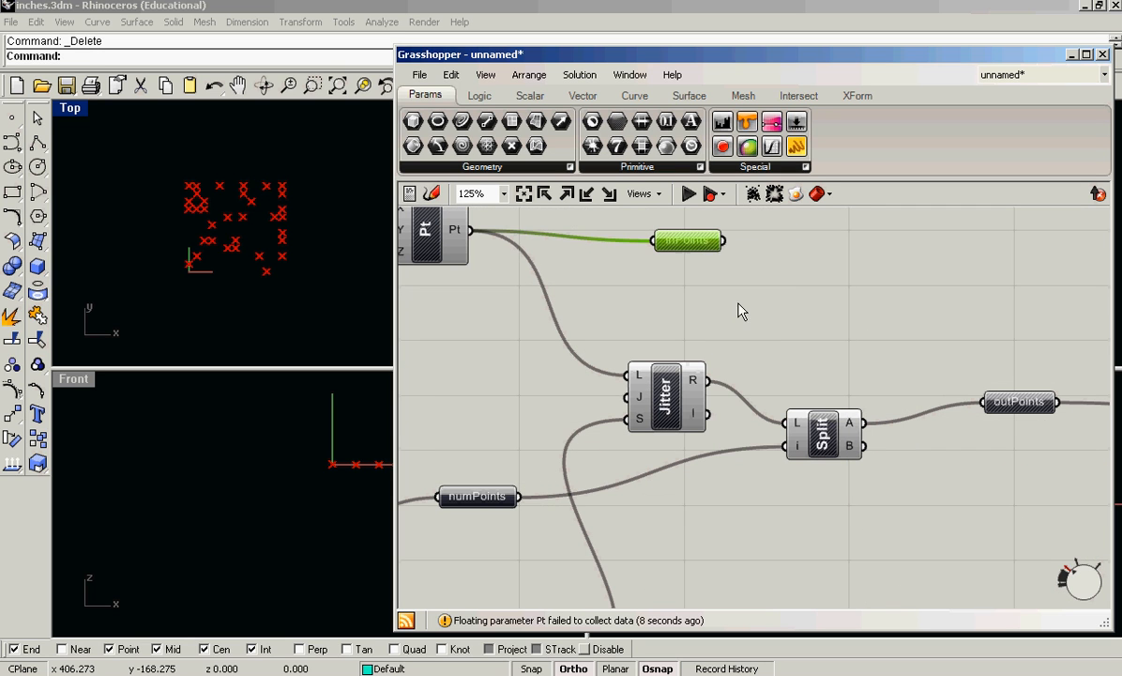
left_click_drag(688, 241, 605, 276)
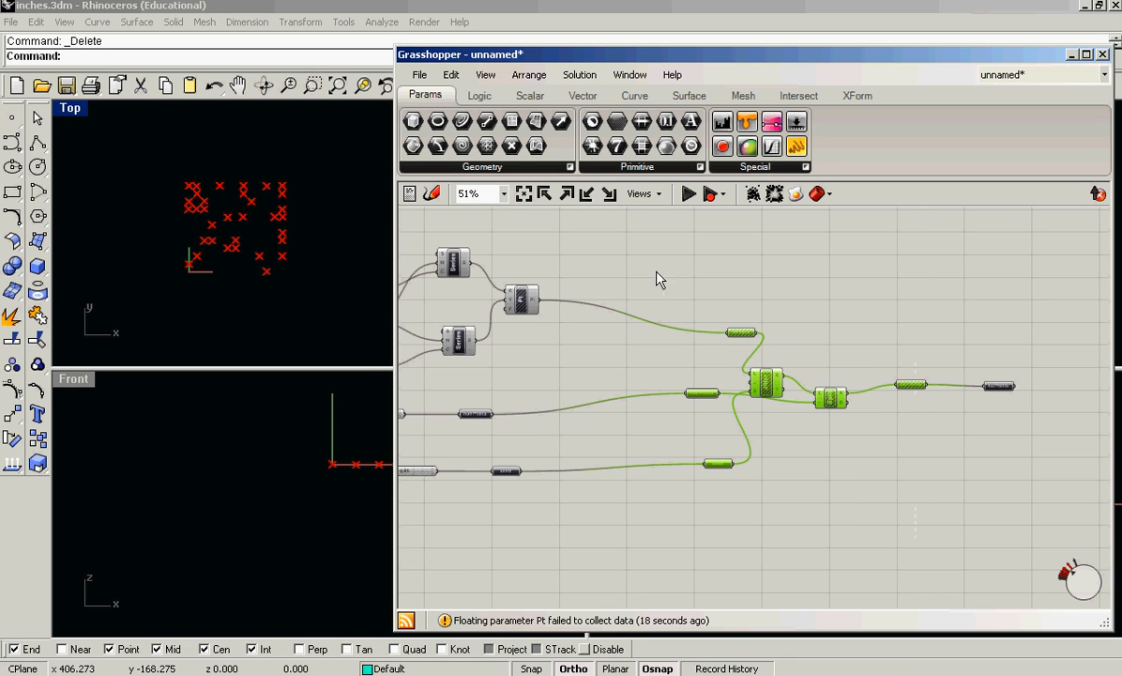
Make a cluster from the selected components and begin renaming it 'Ran'
left_click(528, 74)
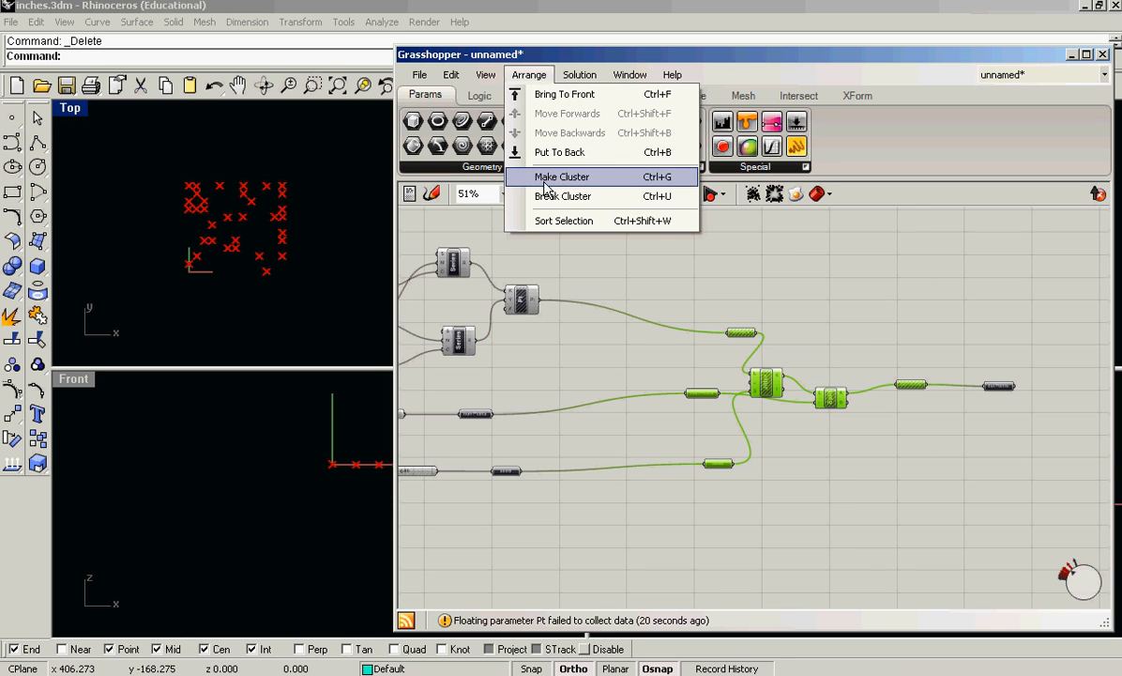
left_click(561, 176)
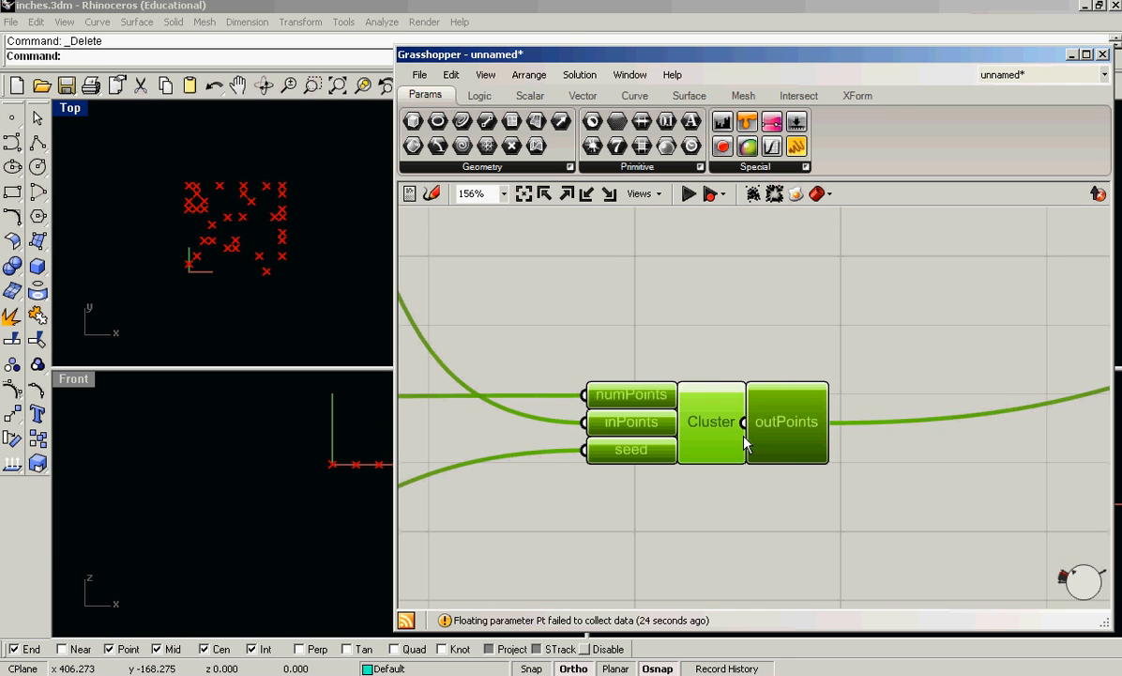
scroll("down", 3)
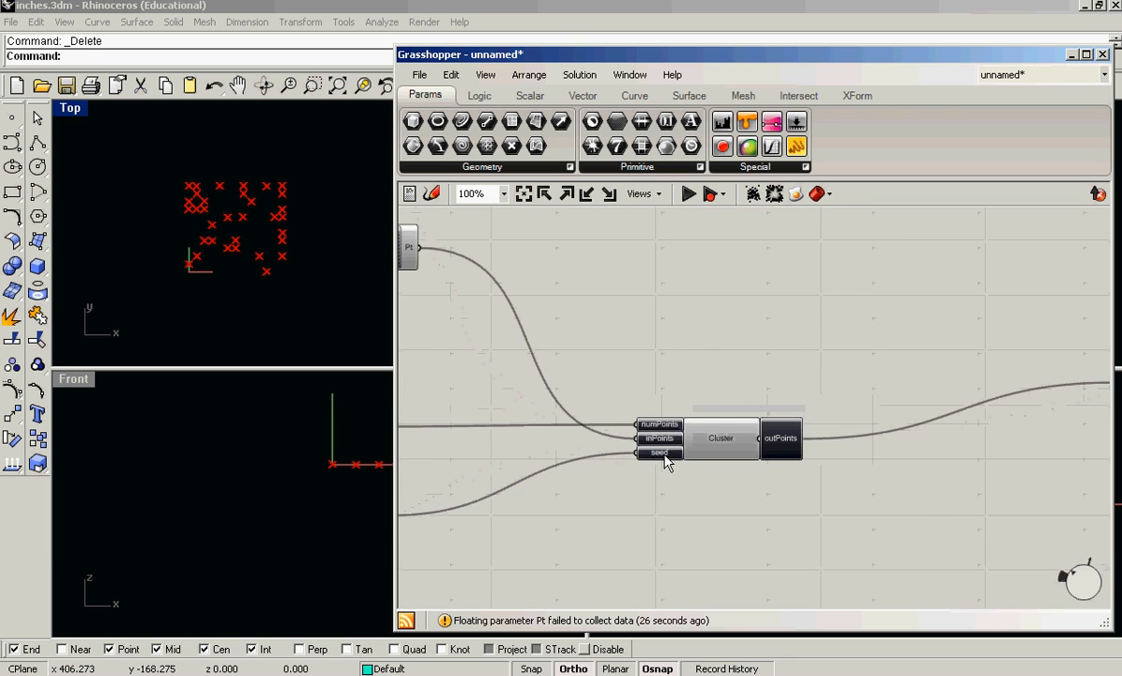
scroll("down", 3)
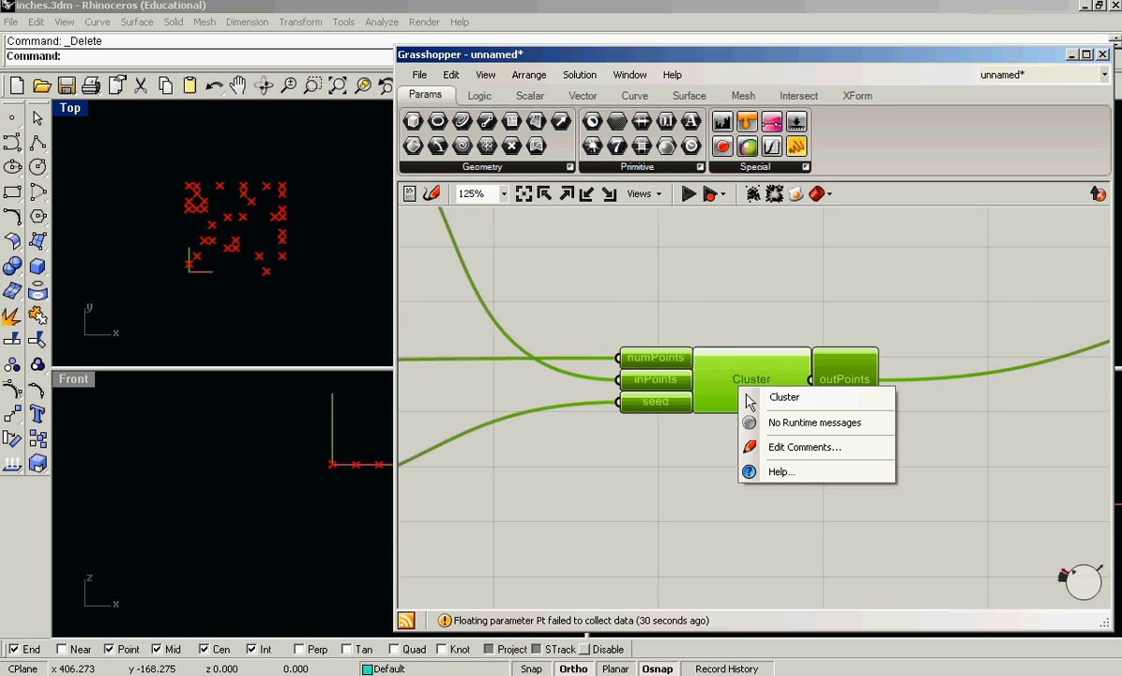
left_click(785, 396)
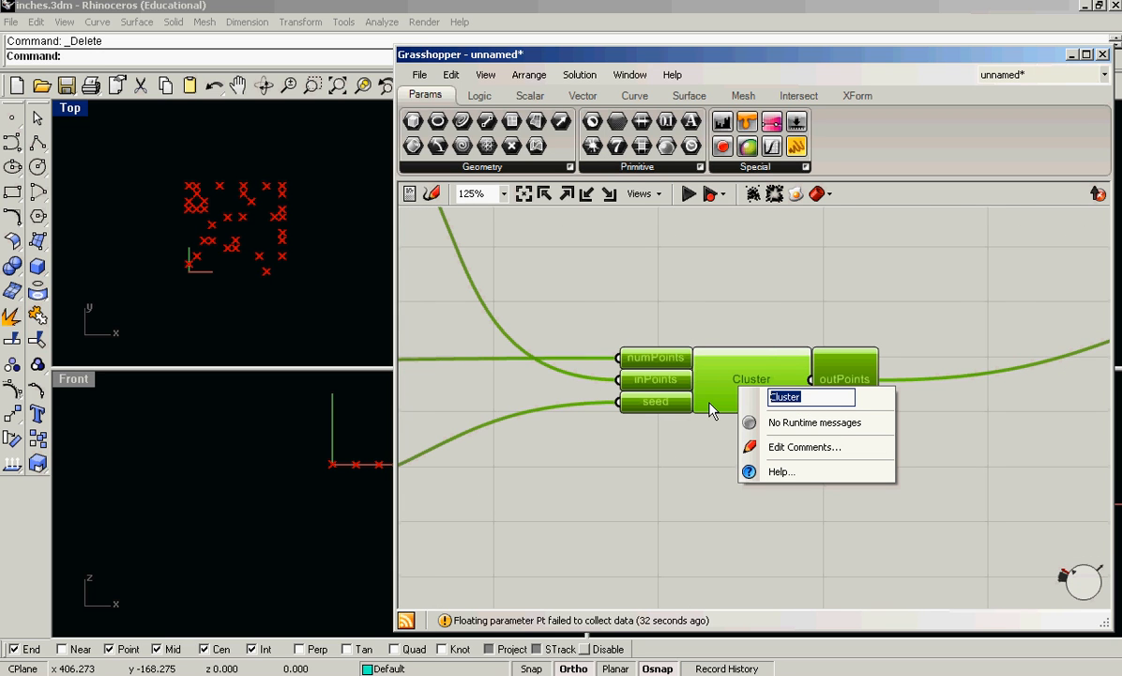
type("Ran")
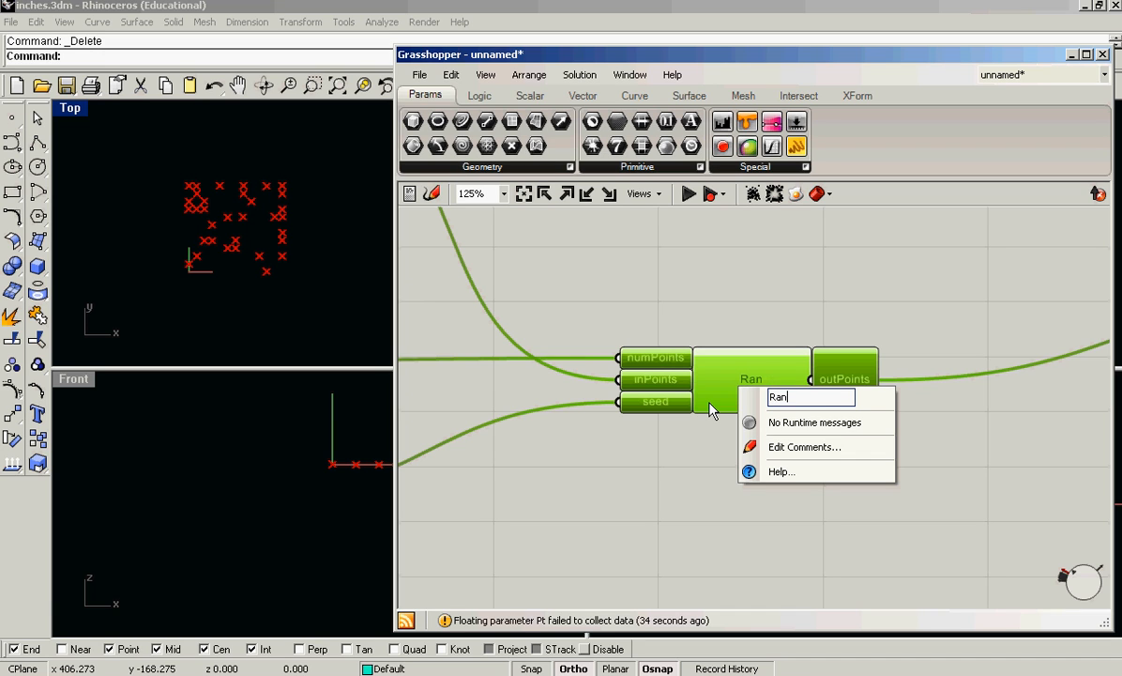